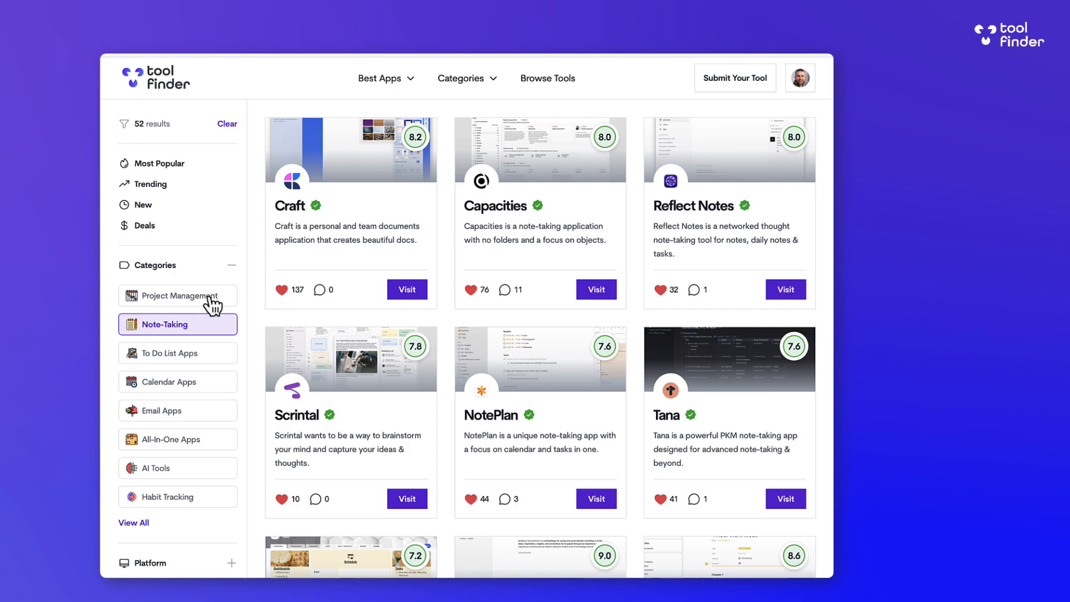
- Filter the Tool Finder catalogue to the Note-Taking category and browse its app cards
{"action": "left_click", "coordinate": [232, 267]}
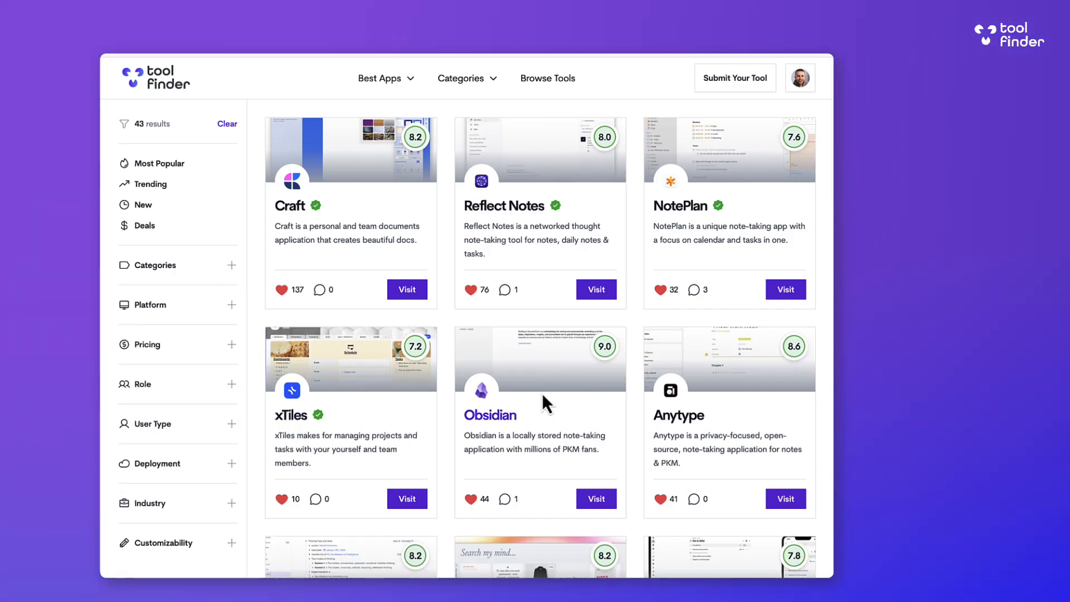
{"action": "left_click", "coordinate": [490, 415]}
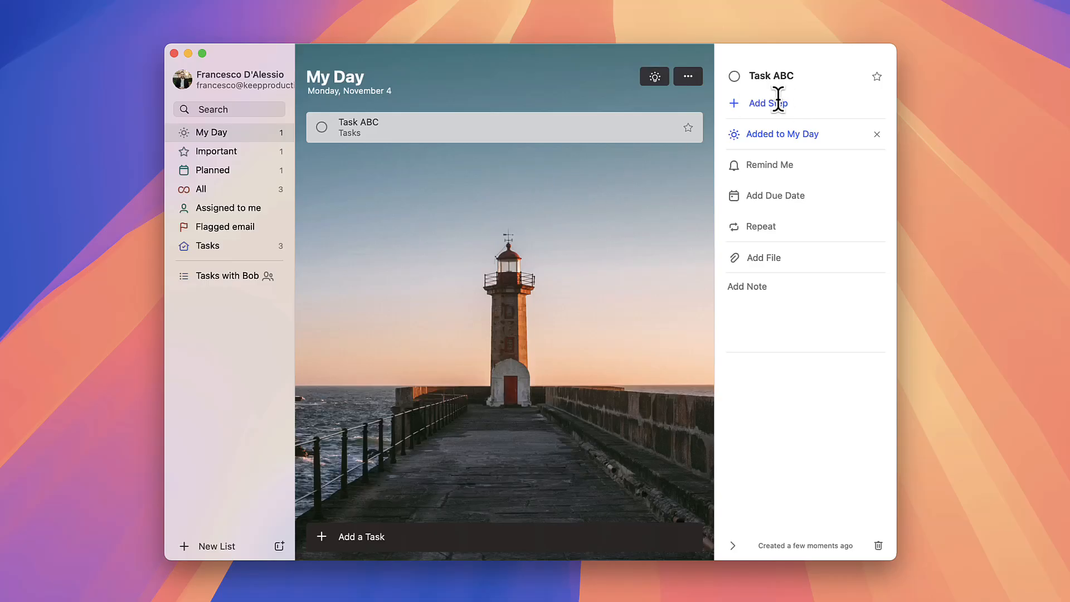
- Add steps A, B and C to Task ABC, showing 0 of 3 done
{"action": "type", "text": "A"}
{"action": "type", "text": "B"}
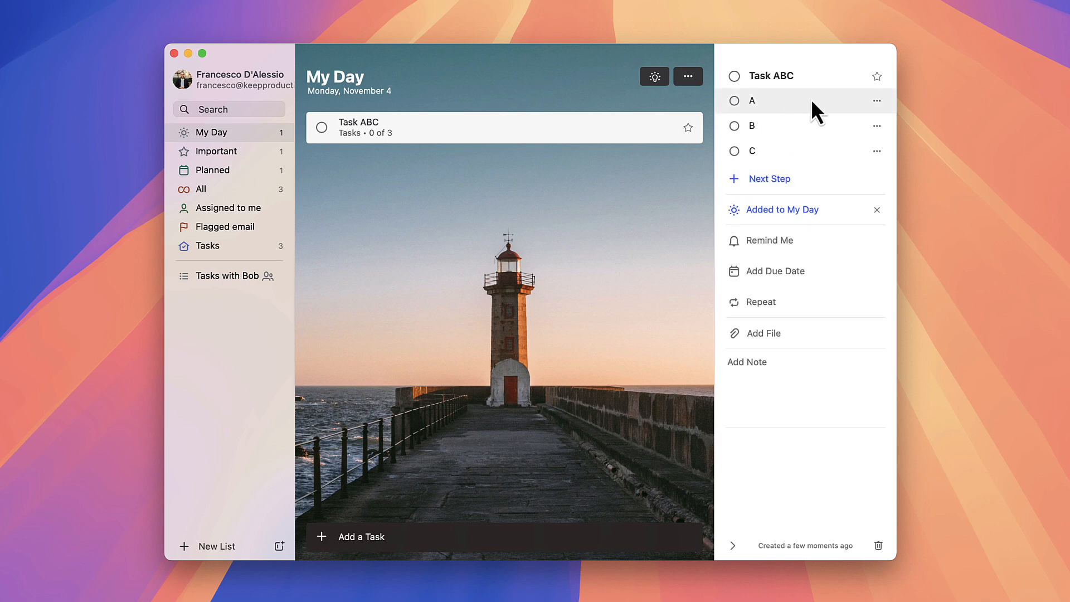
{"action": "left_click", "coordinate": [877, 100]}
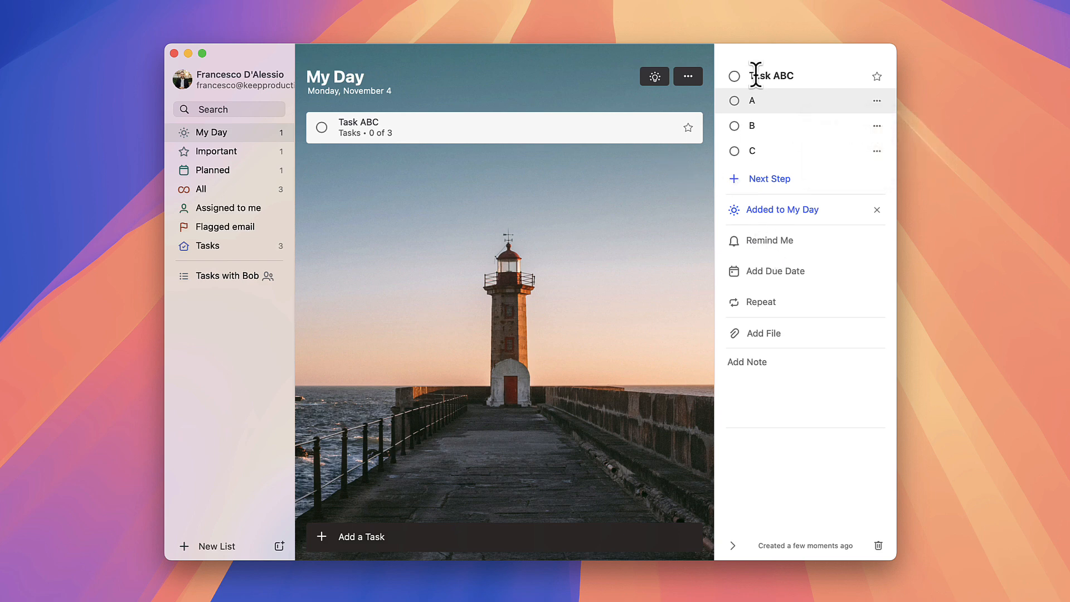
{"action": "mouse_move", "coordinate": [560, 485]}
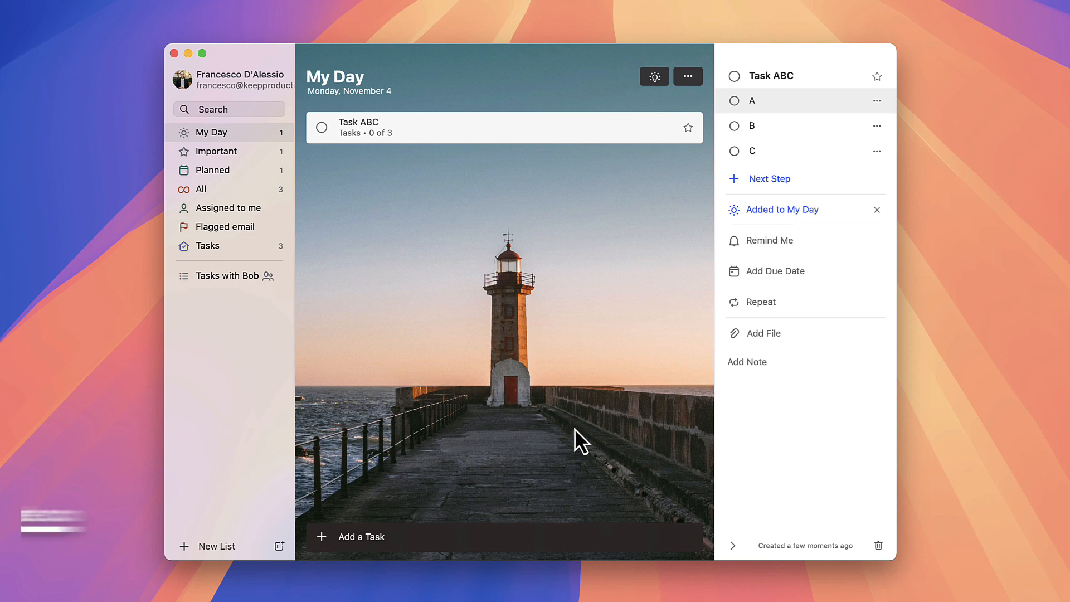
{"action": "mouse_move", "coordinate": [385, 200]}
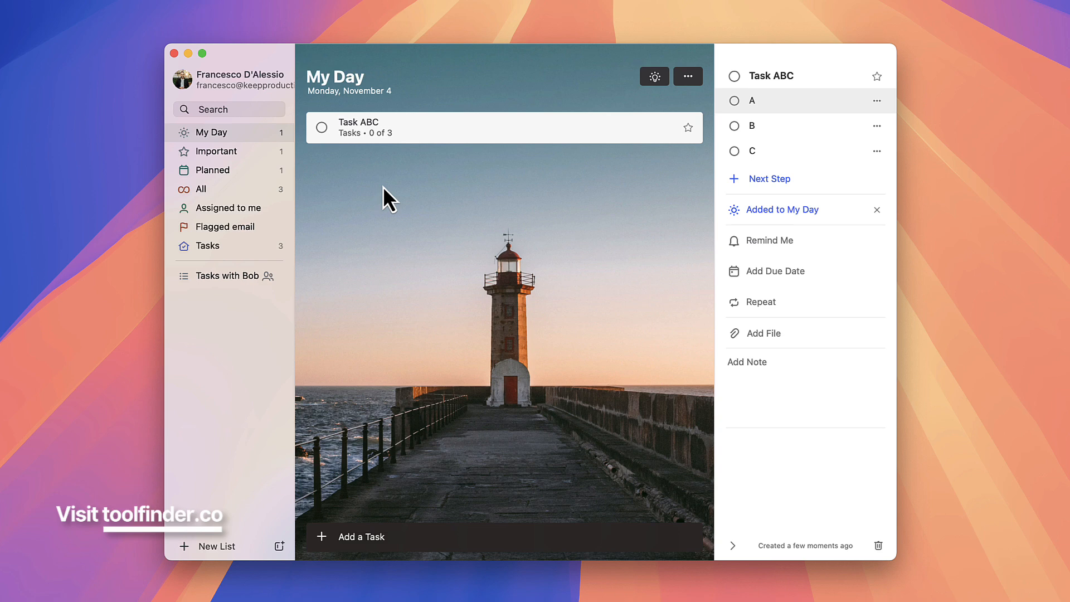
{"action": "mouse_move", "coordinate": [809, 289]}
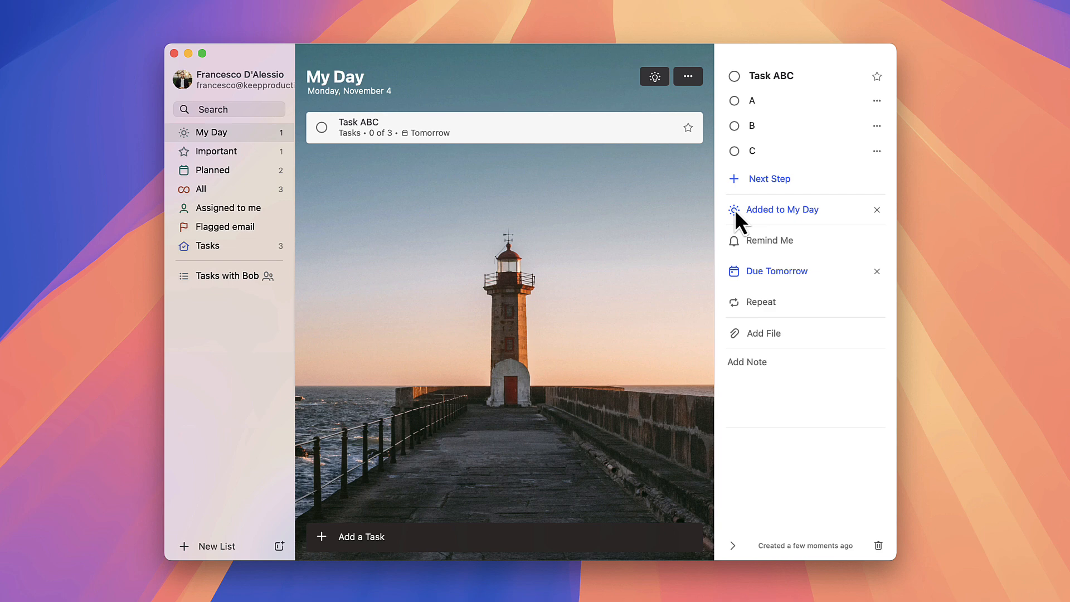
{"action": "mouse_move", "coordinate": [791, 231]}
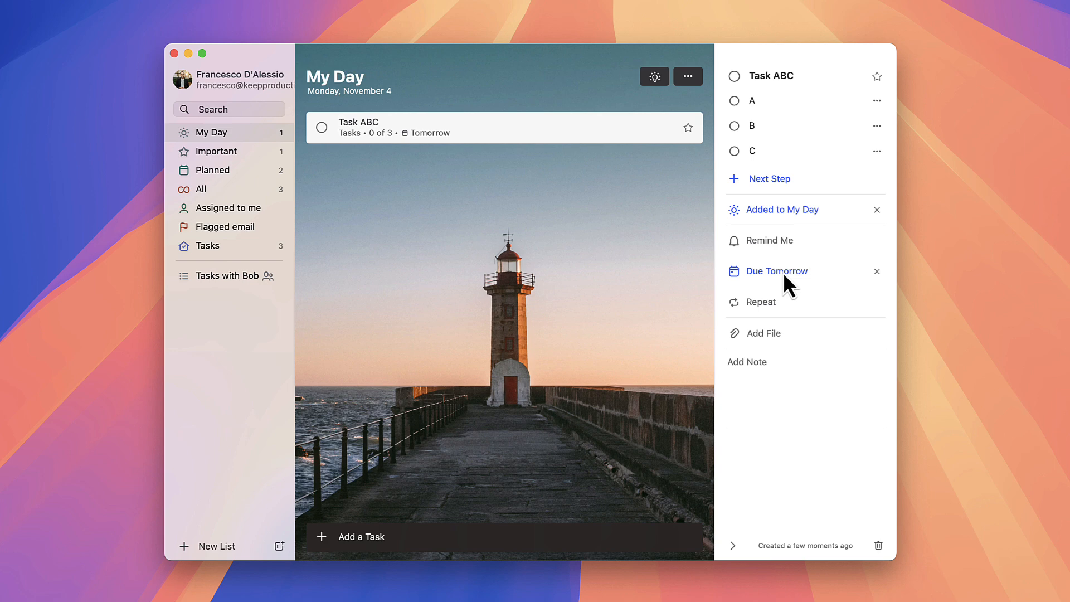
- Set Task ABC's due date to Tomorrow
{"action": "left_click", "coordinate": [761, 302]}
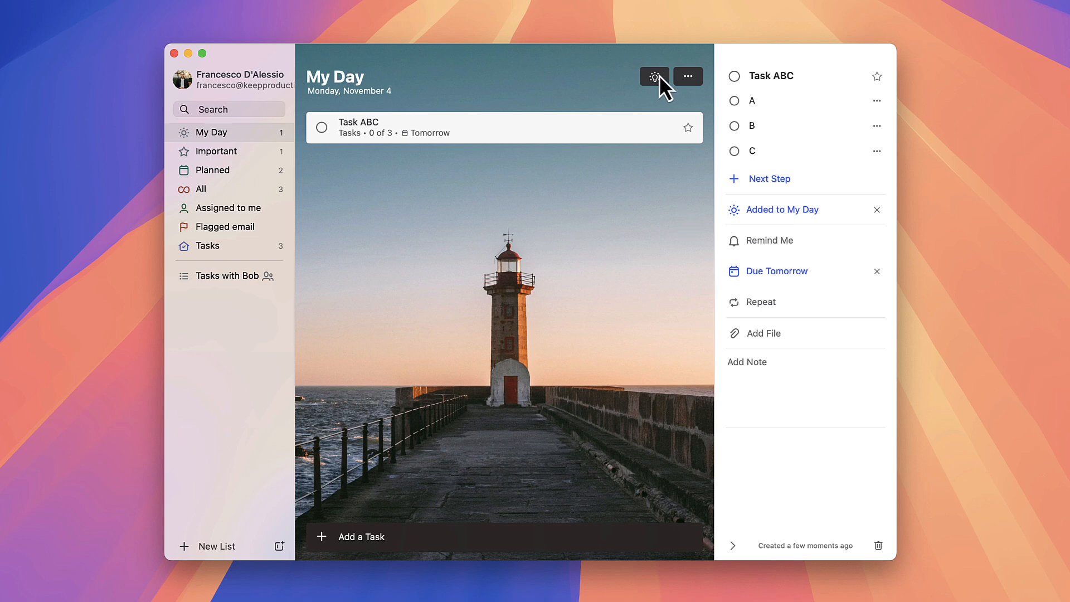
- Add the suggested Organize Meeting with Bob to My Day and remove its Sat, May 25 due date
{"action": "left_click", "coordinate": [652, 76]}
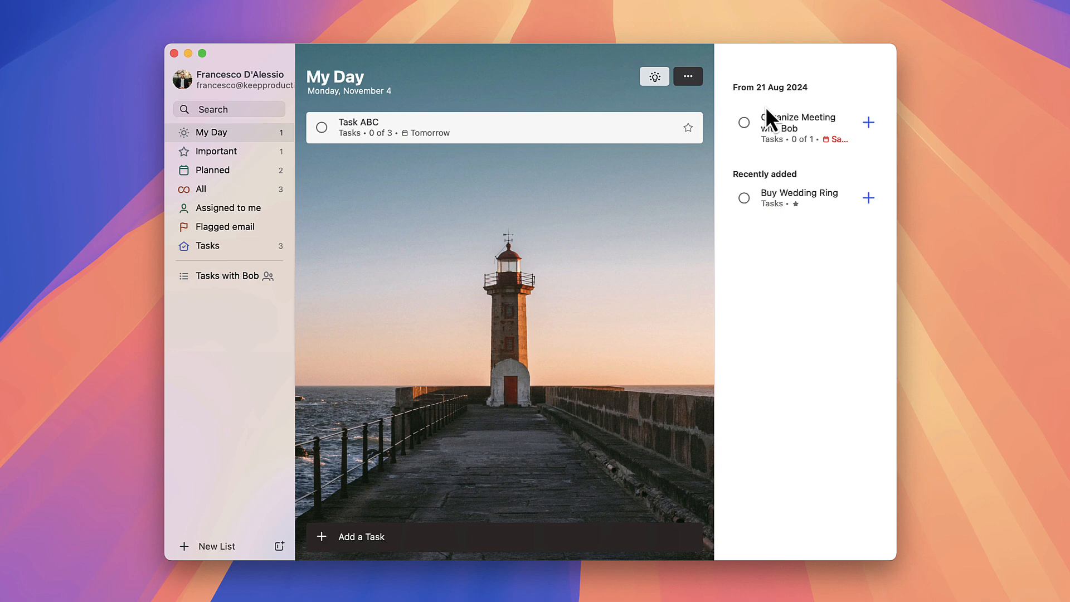
{"action": "mouse_move", "coordinate": [239, 308]}
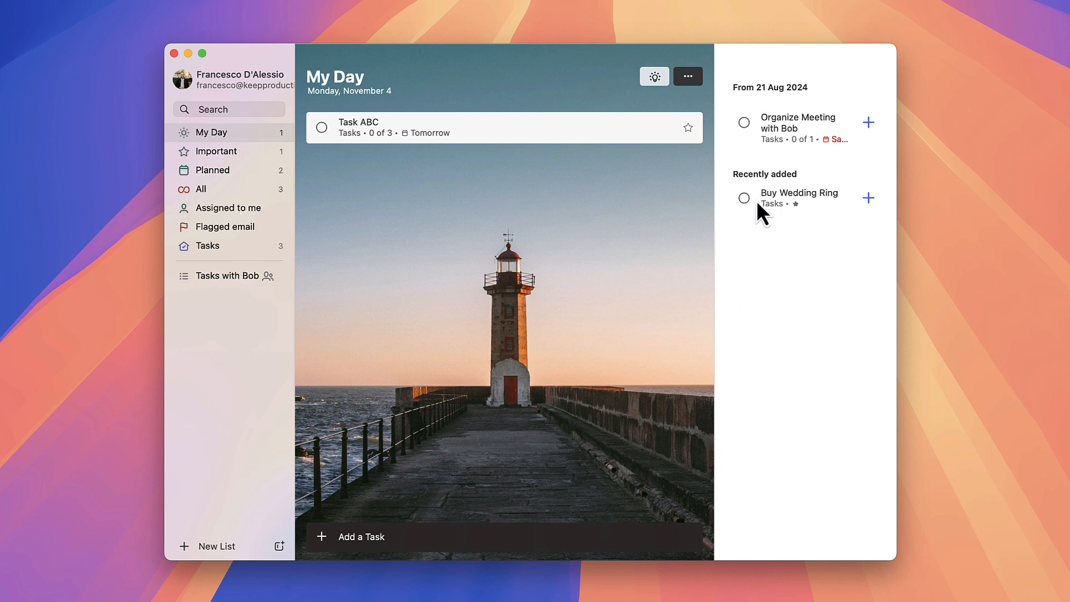
{"action": "mouse_move", "coordinate": [874, 135]}
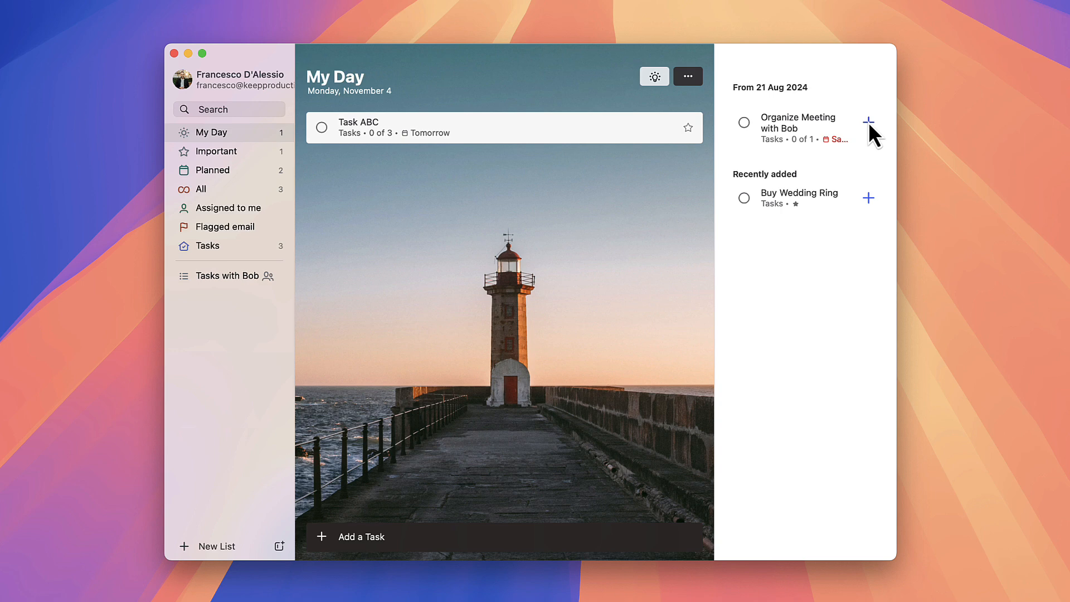
{"action": "left_click", "coordinate": [868, 123]}
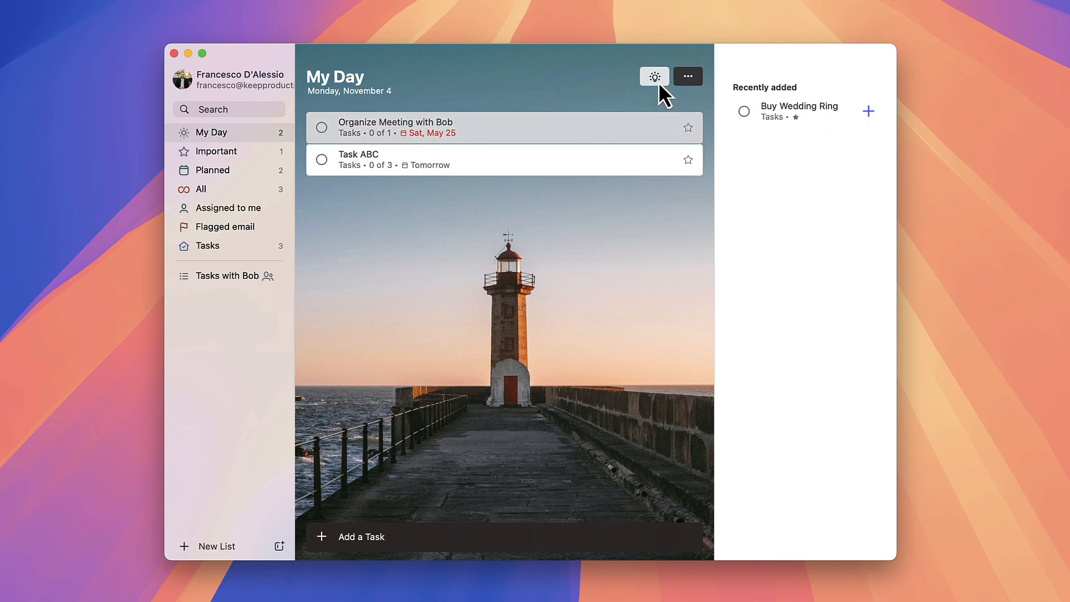
{"action": "left_click", "coordinate": [394, 127]}
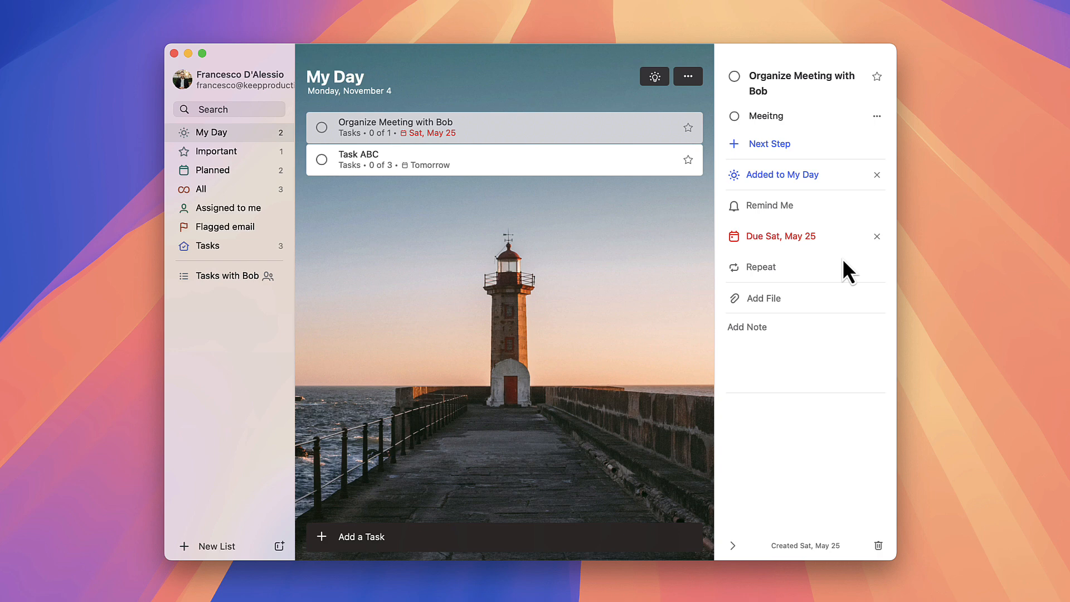
{"action": "mouse_move", "coordinate": [811, 251]}
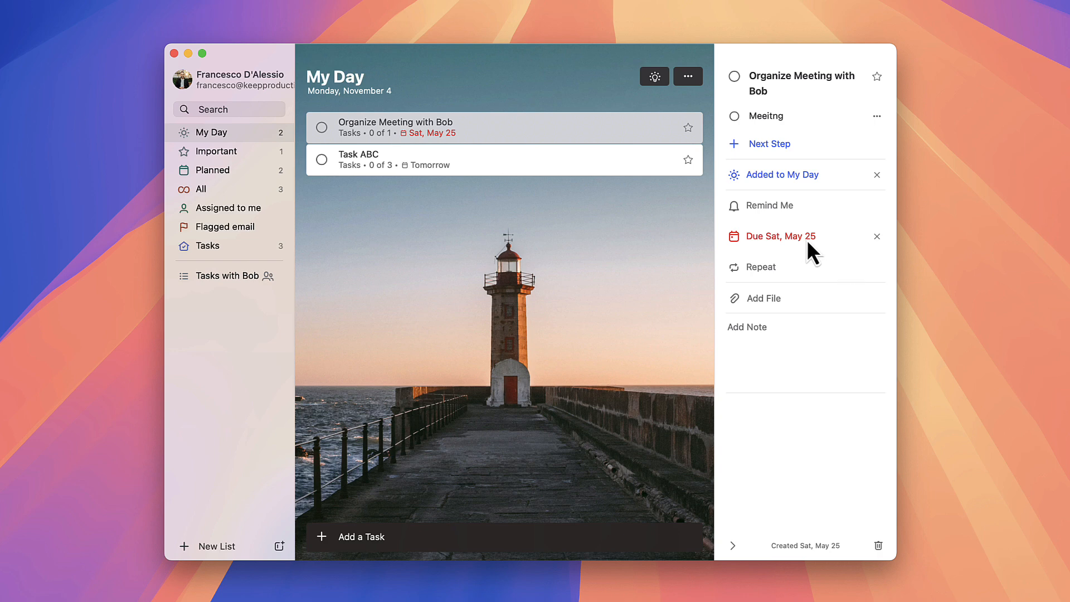
{"action": "mouse_move", "coordinate": [886, 251]}
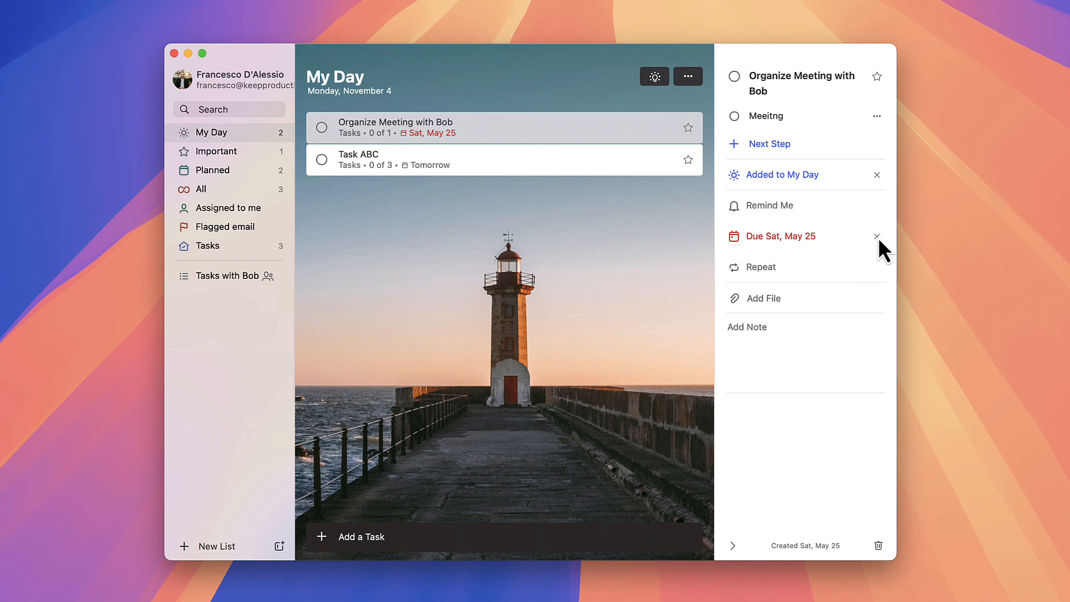
{"action": "left_click", "coordinate": [877, 236]}
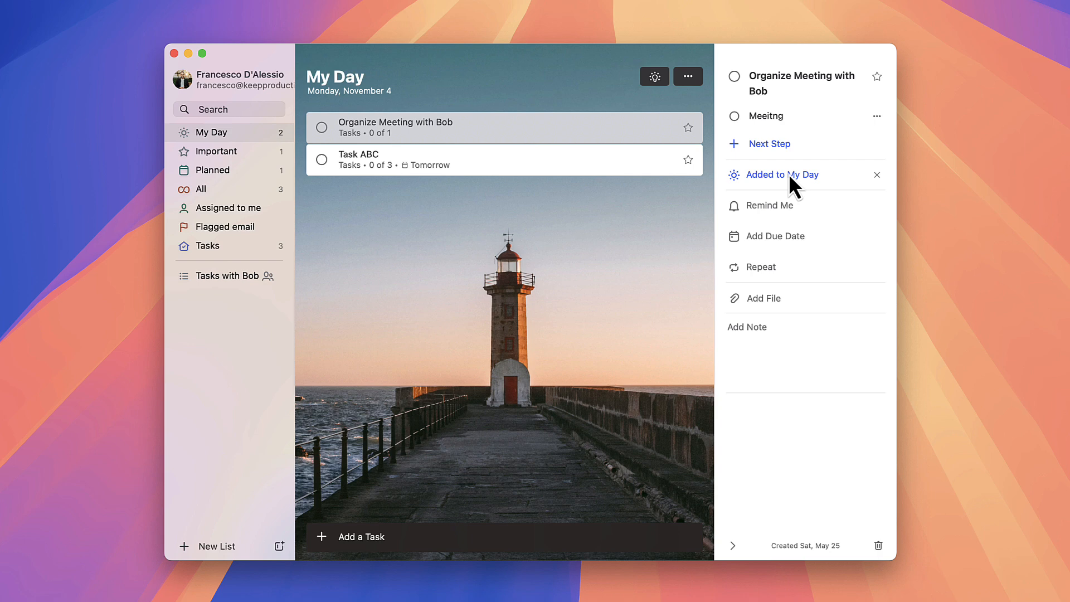
{"action": "mouse_move", "coordinate": [729, 190]}
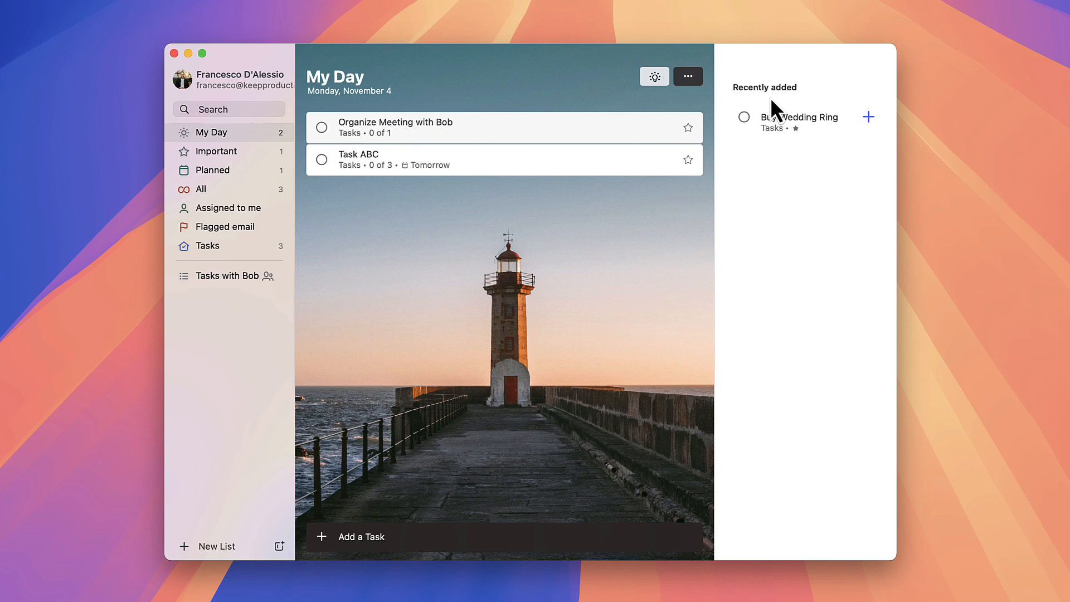
{"action": "mouse_move", "coordinate": [474, 351]}
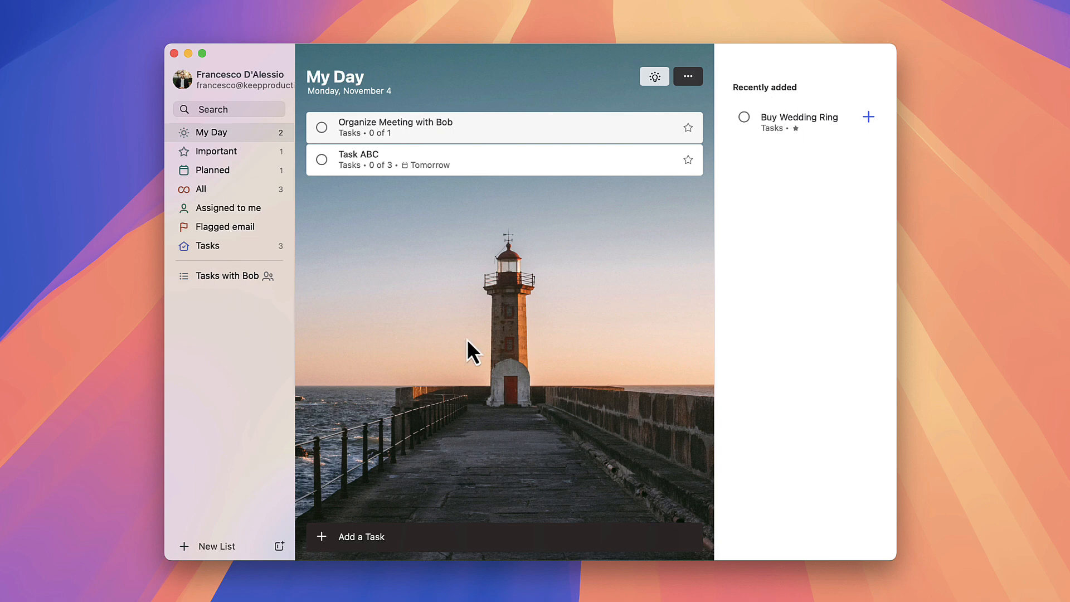
{"action": "mouse_move", "coordinate": [712, 333]}
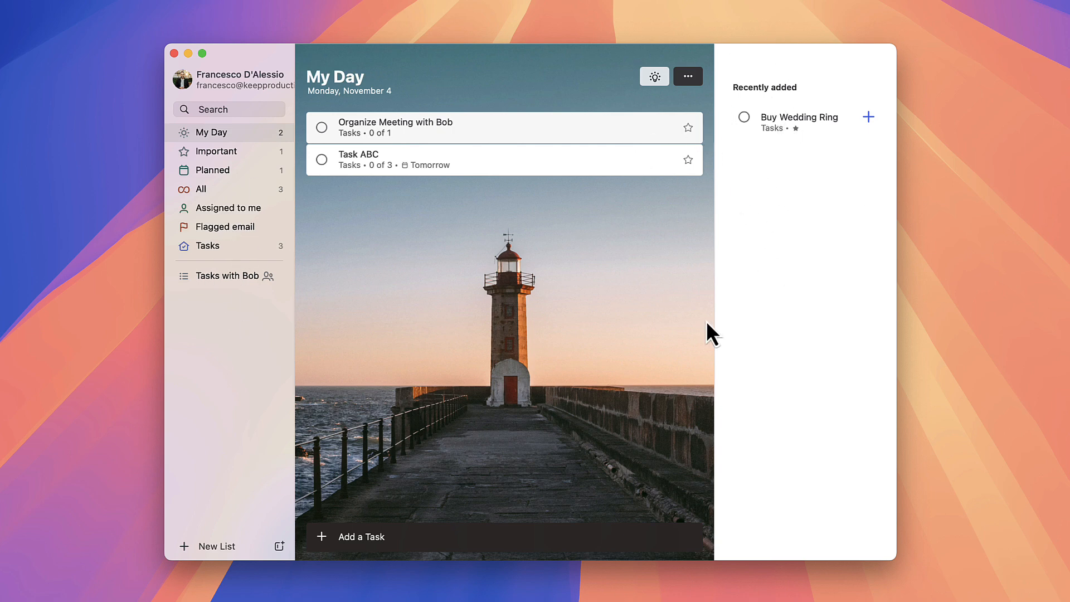
{"action": "mouse_move", "coordinate": [736, 150]}
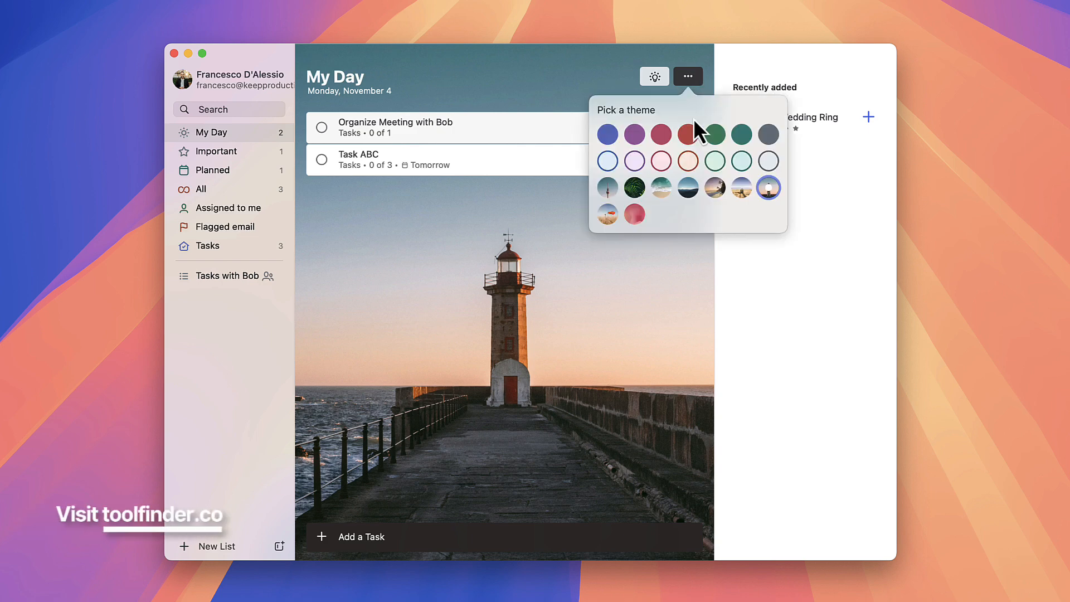
- Try a green colour theme, then switch My Day to the night desert photo theme
{"action": "left_click", "coordinate": [687, 189]}
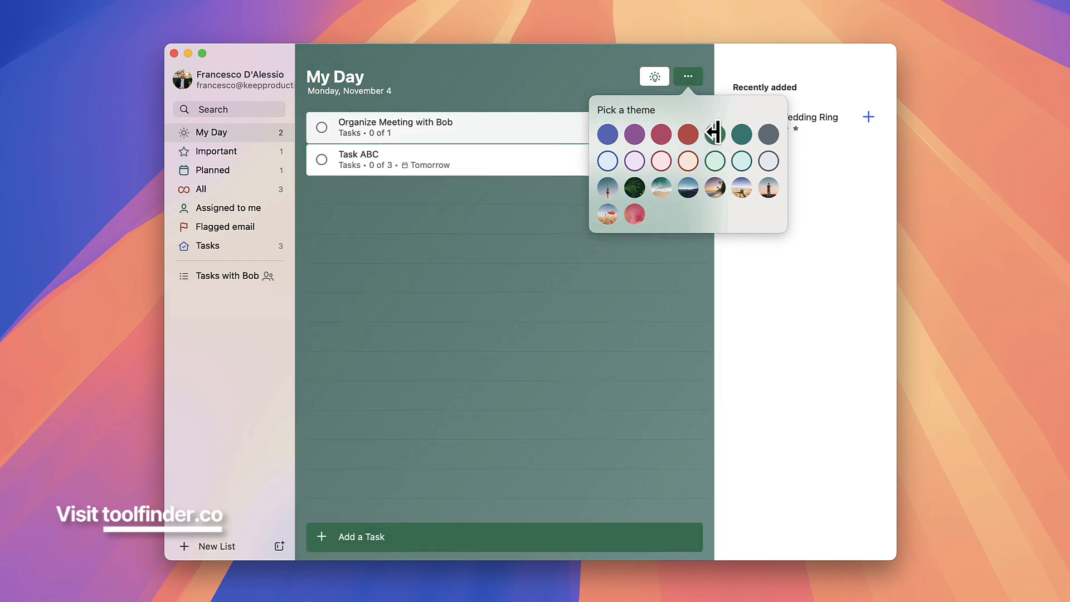
{"action": "left_click", "coordinate": [713, 189]}
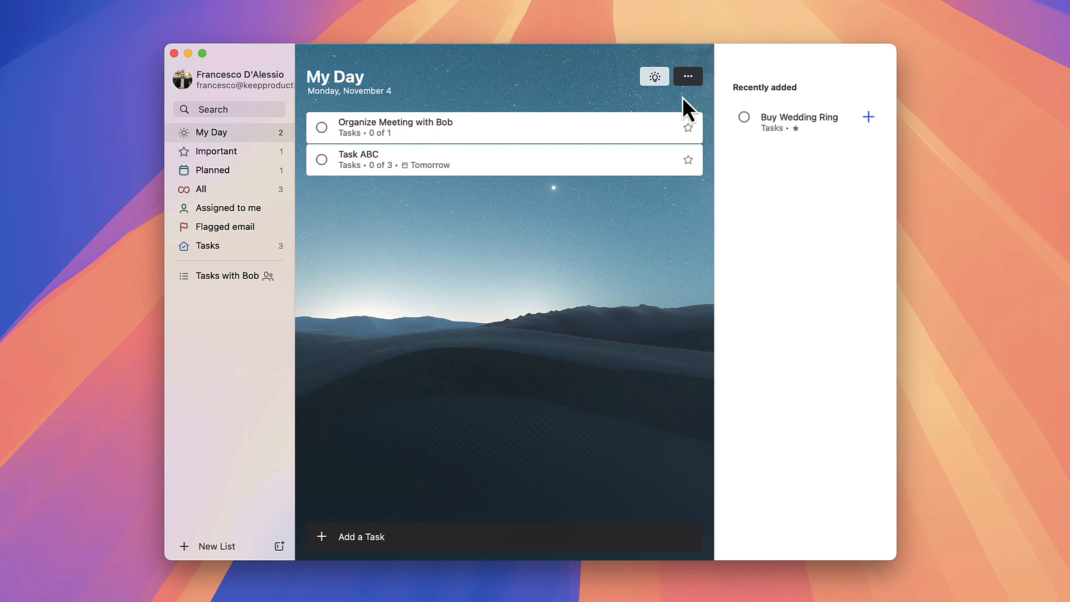
- Change My Day's sort so tasks order by due date from the list options
{"action": "left_click", "coordinate": [688, 76]}
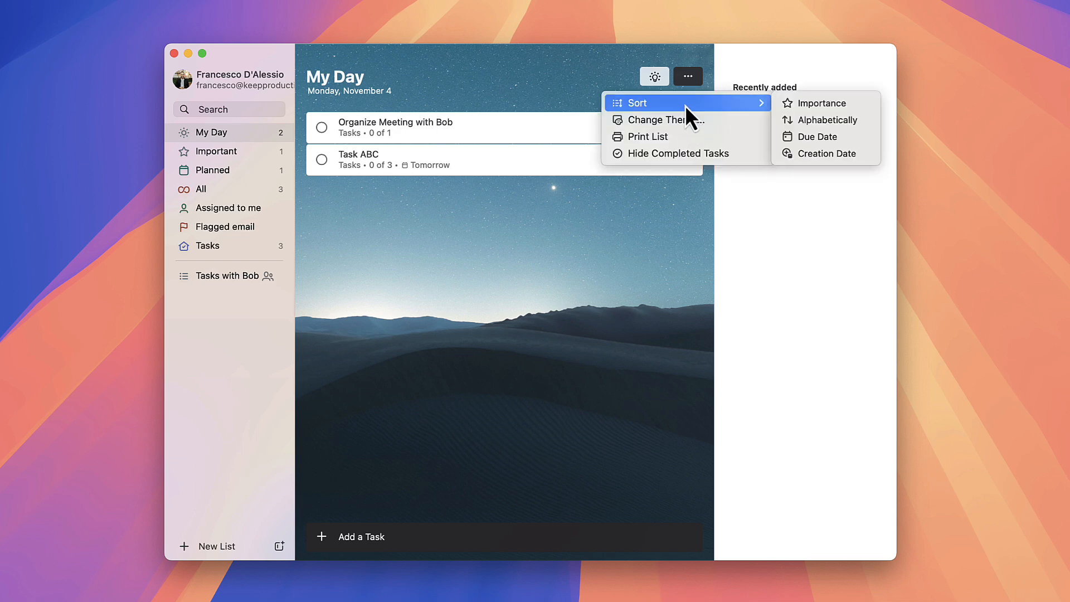
{"action": "left_click", "coordinate": [816, 136]}
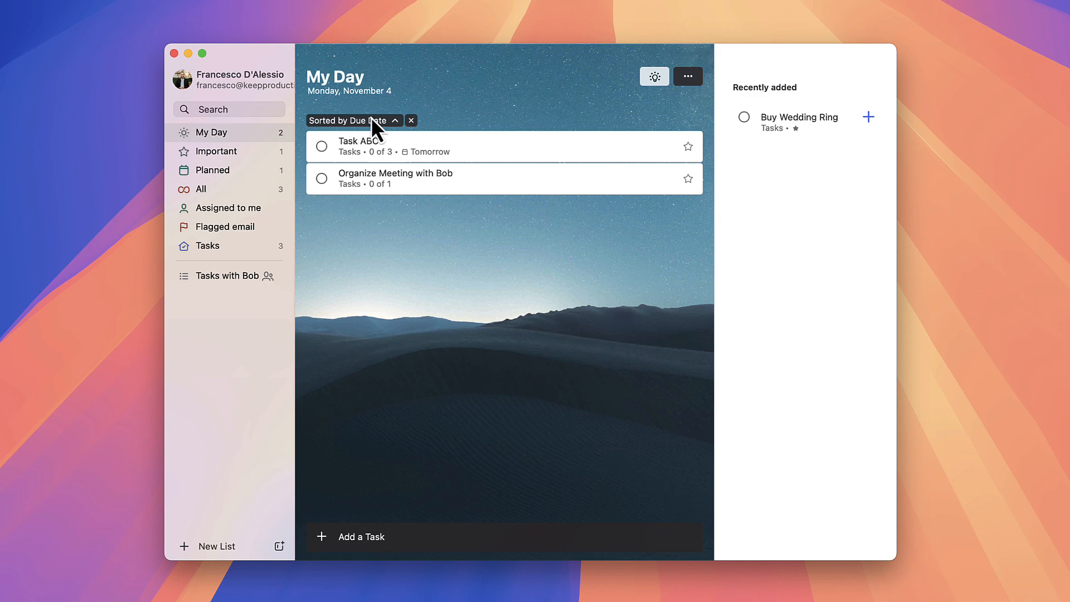
{"action": "mouse_move", "coordinate": [401, 136]}
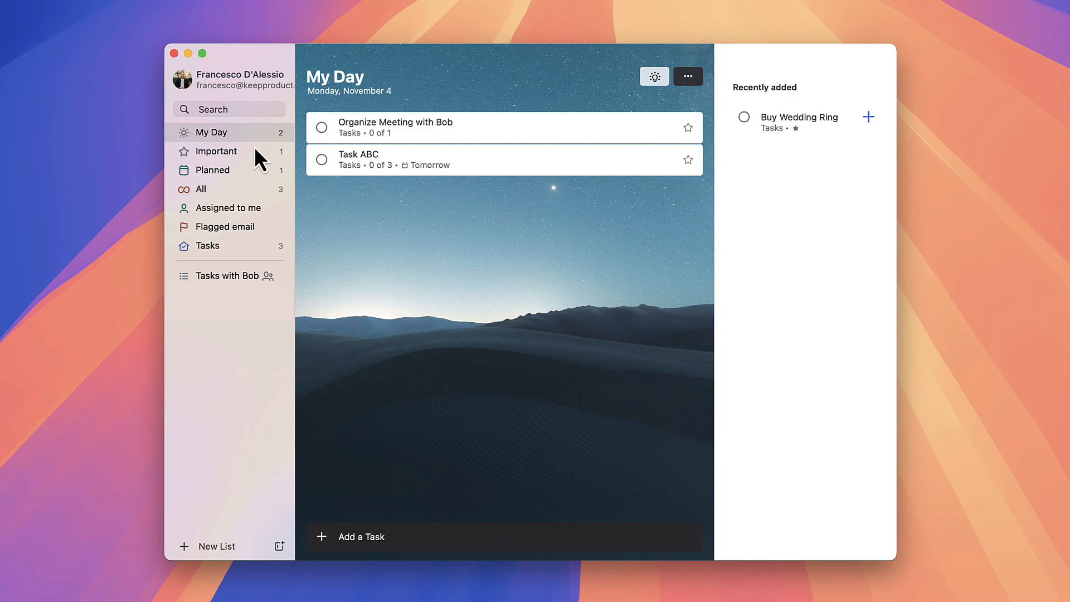
- Browse Important and Planned, grouping Planned tasks by list, then the All list
{"action": "left_click", "coordinate": [217, 150]}
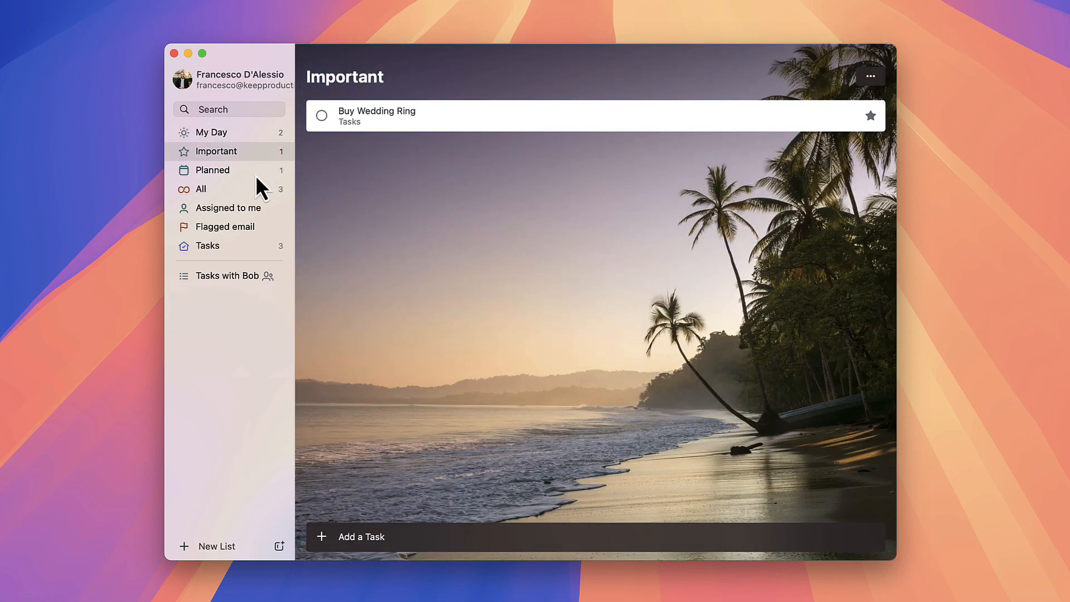
{"action": "left_click", "coordinate": [212, 169]}
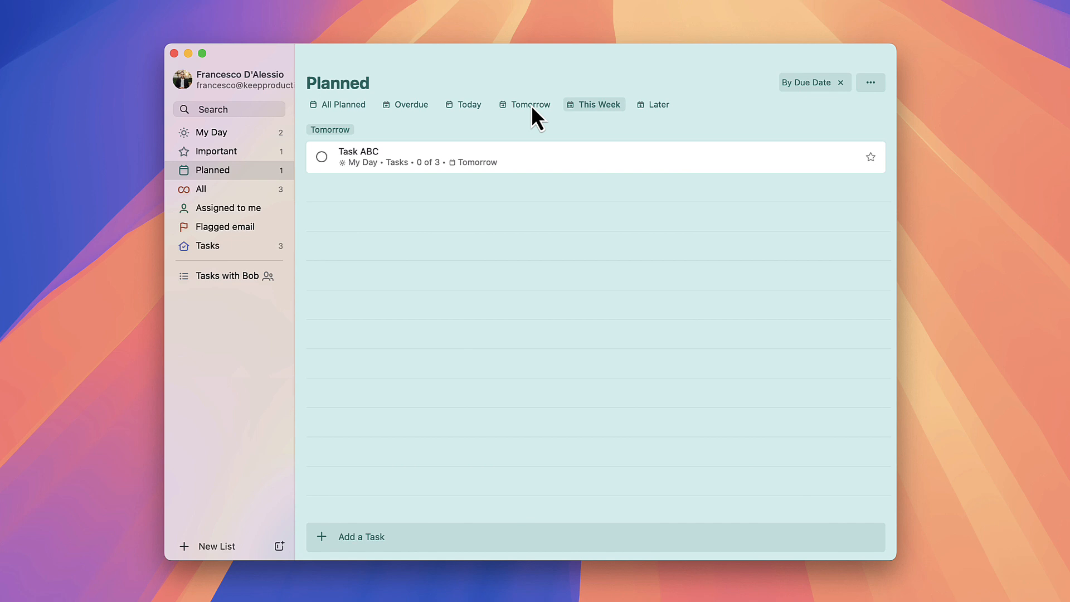
{"action": "left_click", "coordinate": [871, 82]}
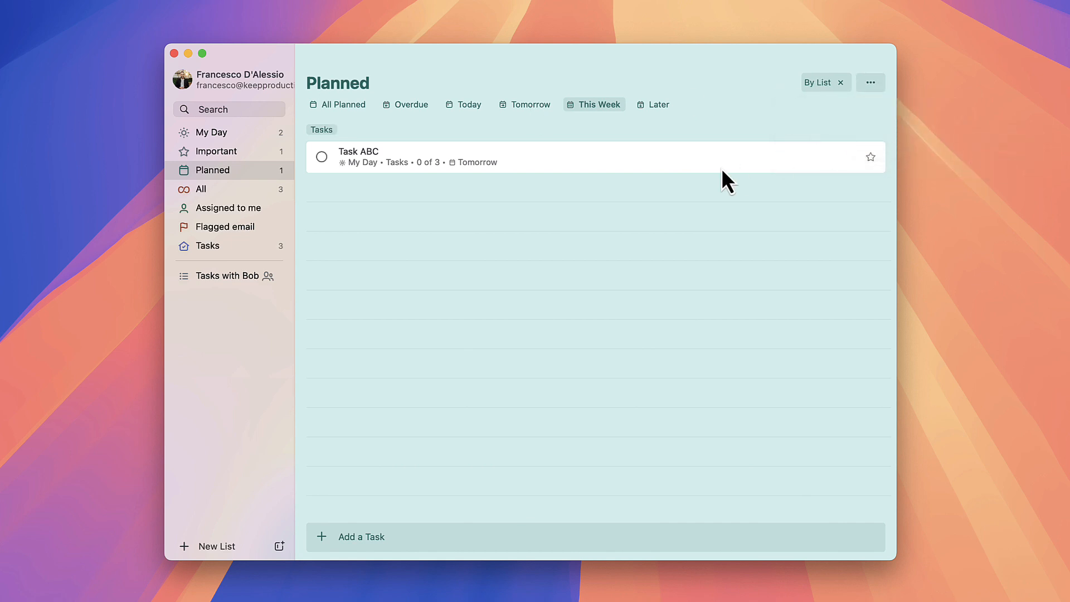
{"action": "mouse_move", "coordinate": [223, 199]}
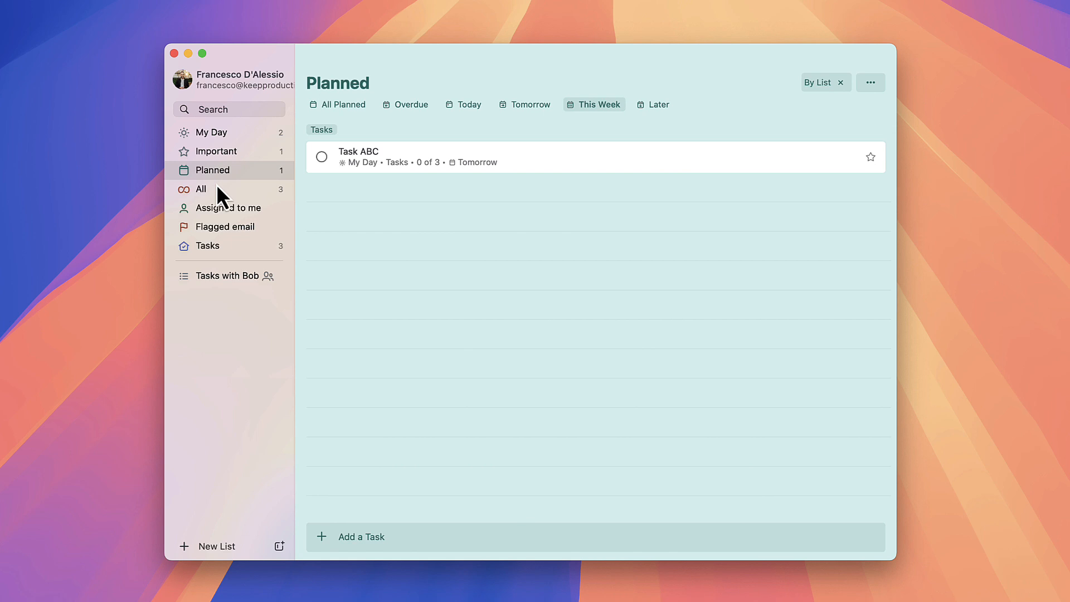
{"action": "left_click", "coordinate": [202, 190]}
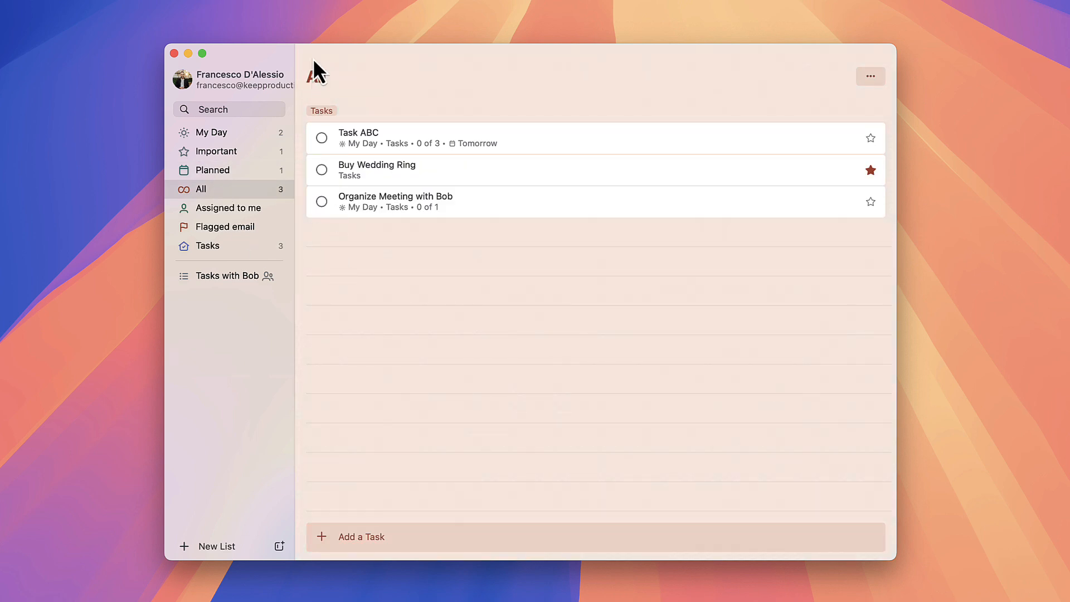
- Browse Assigned to me and Flagged email, then land on the Tasks list
{"action": "left_click", "coordinate": [228, 208]}
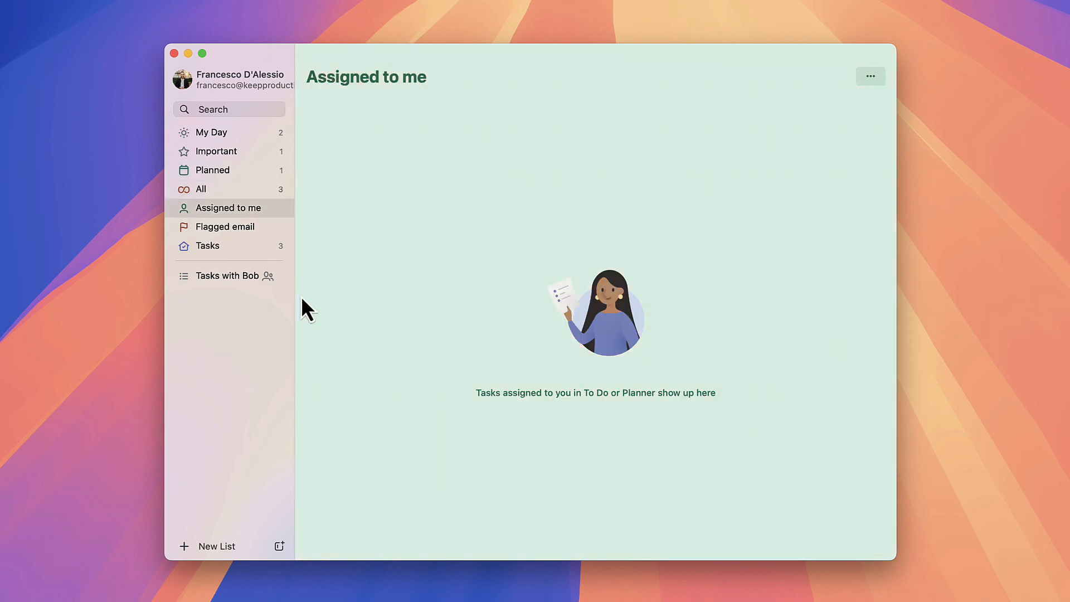
{"action": "mouse_move", "coordinate": [376, 339]}
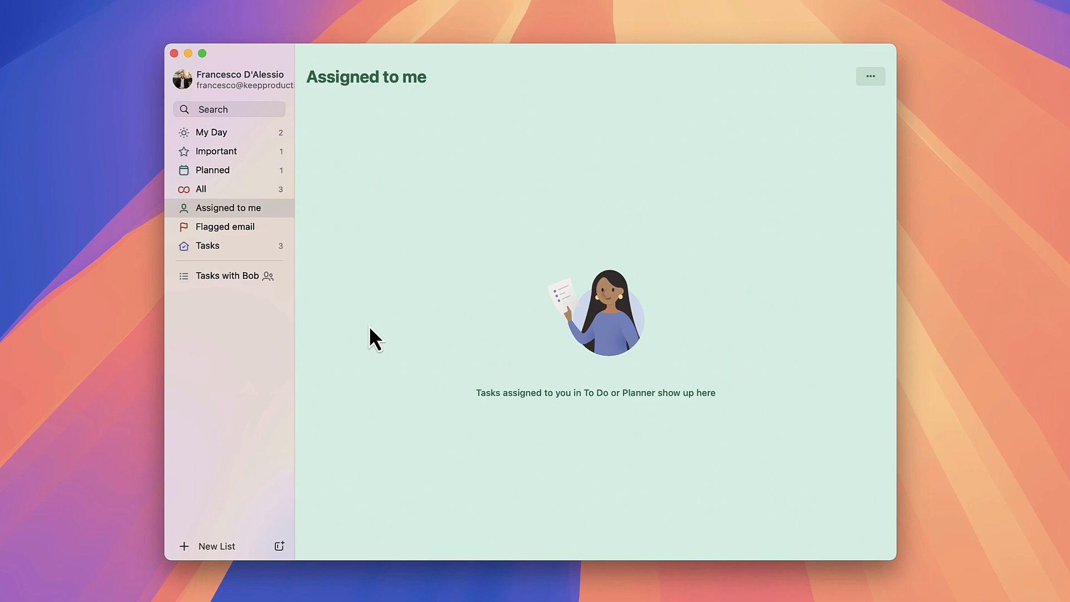
{"action": "left_click", "coordinate": [224, 227]}
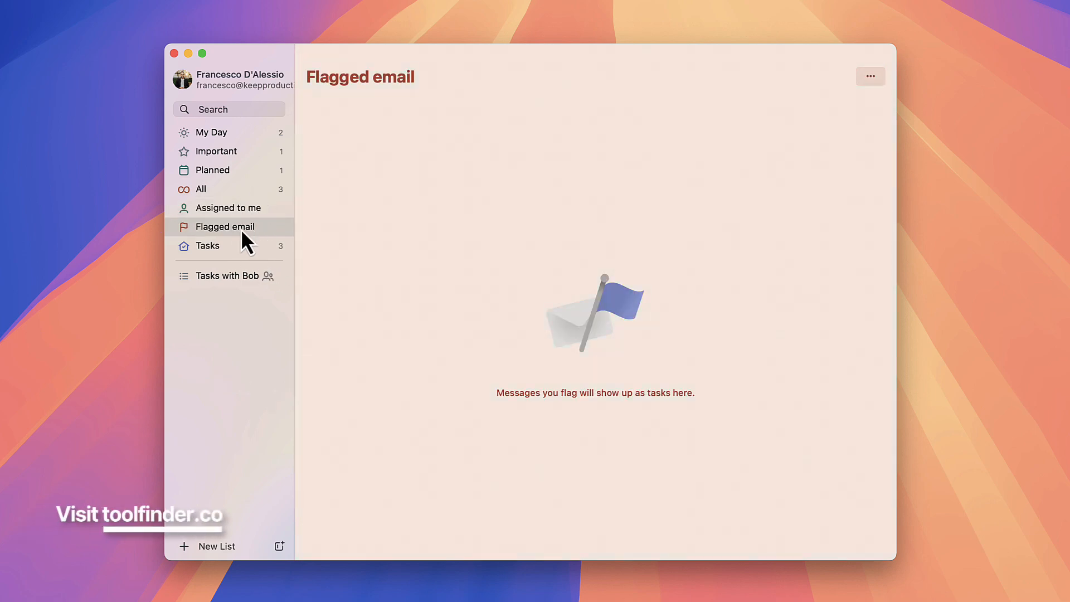
{"action": "mouse_move", "coordinate": [556, 305]}
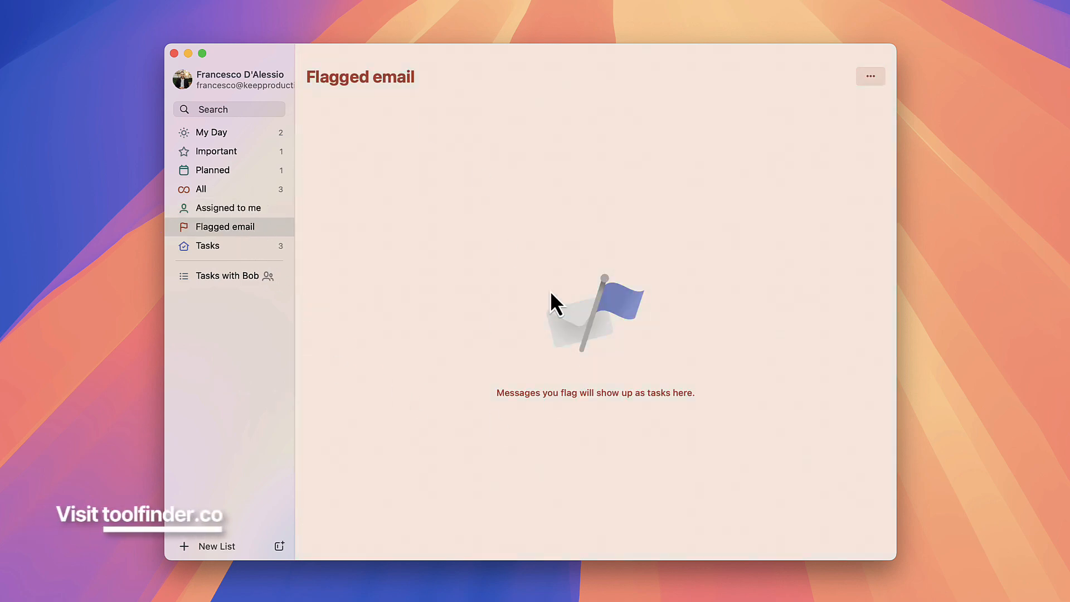
{"action": "mouse_move", "coordinate": [506, 229]}
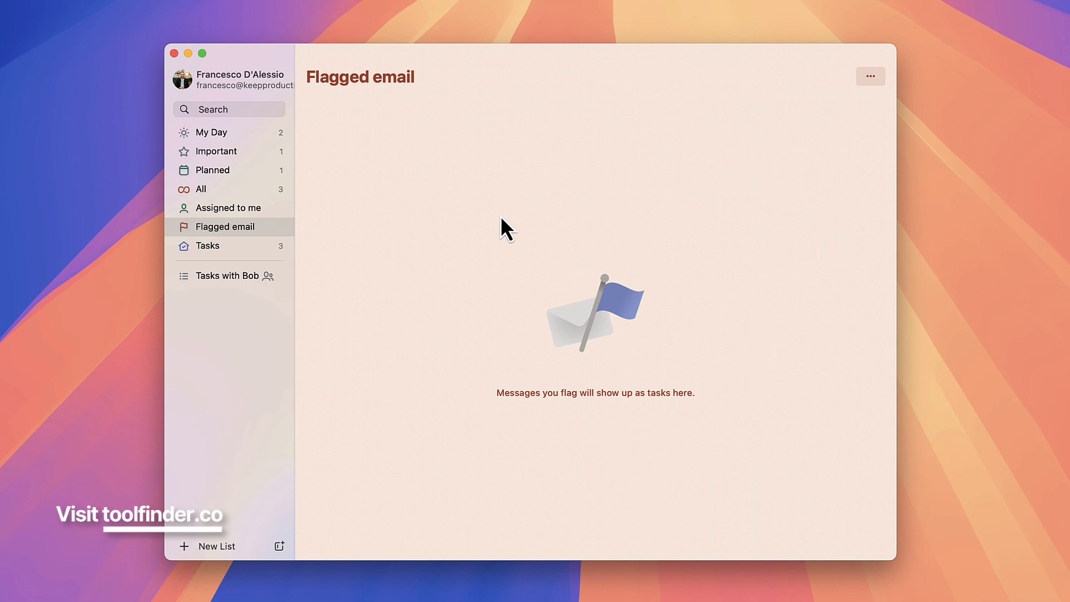
{"action": "mouse_move", "coordinate": [318, 178]}
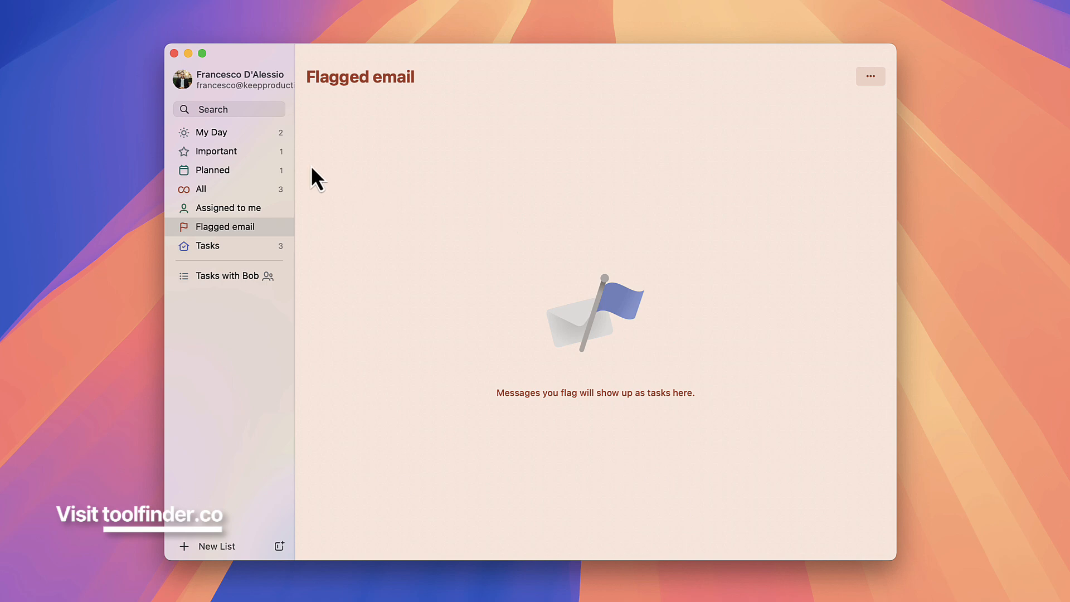
{"action": "mouse_move", "coordinate": [309, 230]}
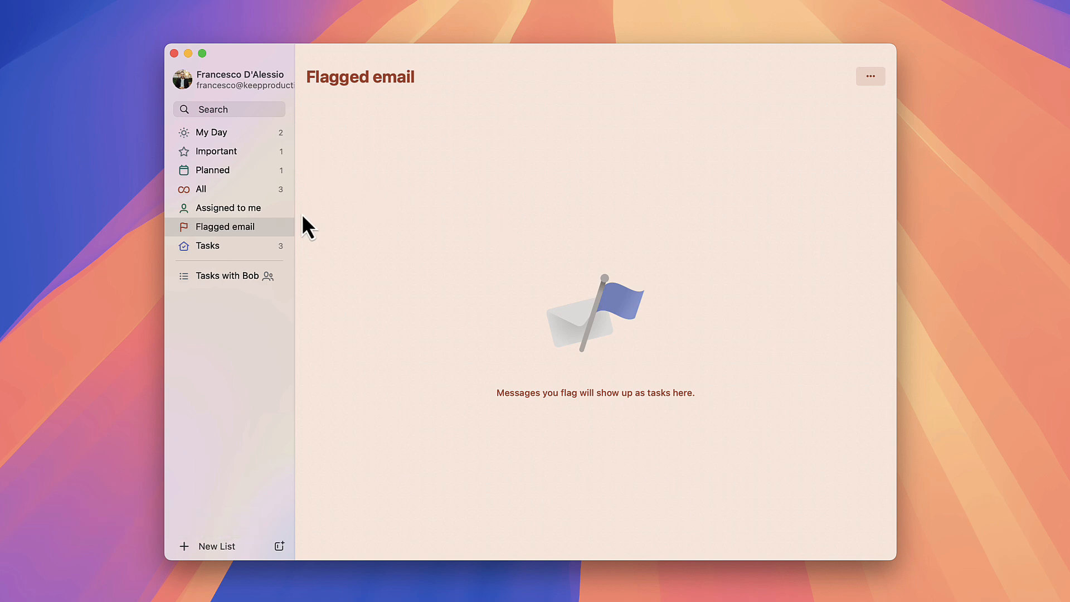
{"action": "left_click", "coordinate": [207, 245]}
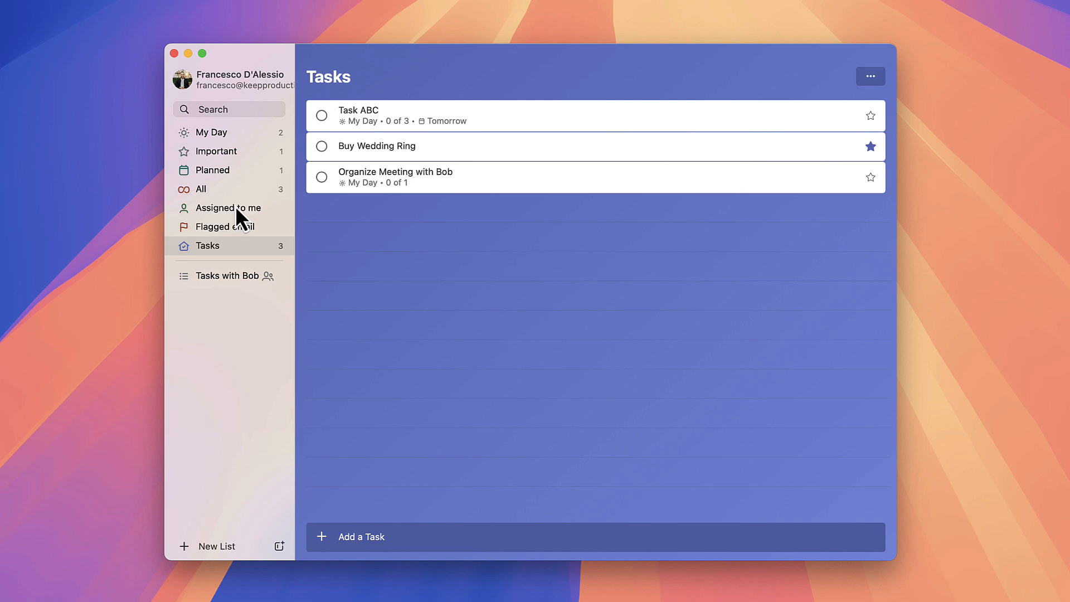
{"action": "left_click", "coordinate": [870, 76]}
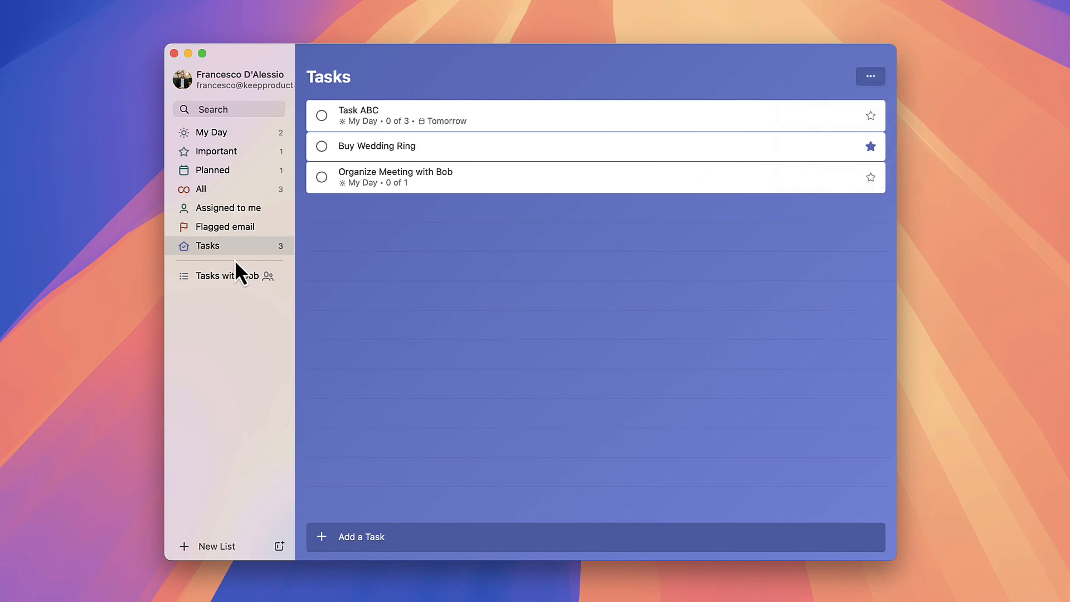
- Open Tasks with Bob and view its Share List dialog showing only the owner as member
{"action": "left_click", "coordinate": [225, 275]}
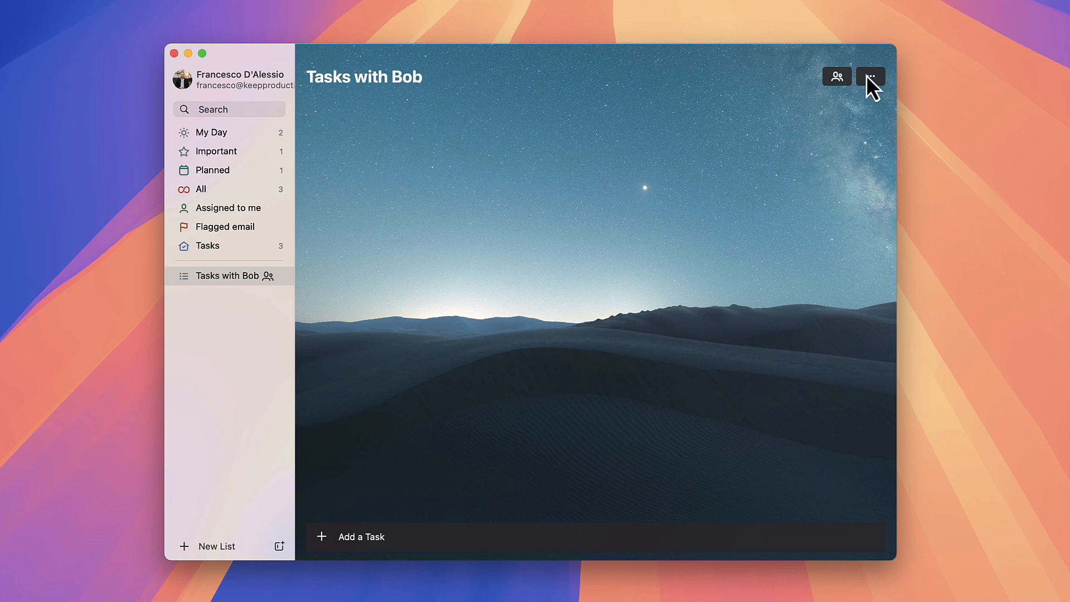
{"action": "left_click", "coordinate": [837, 75]}
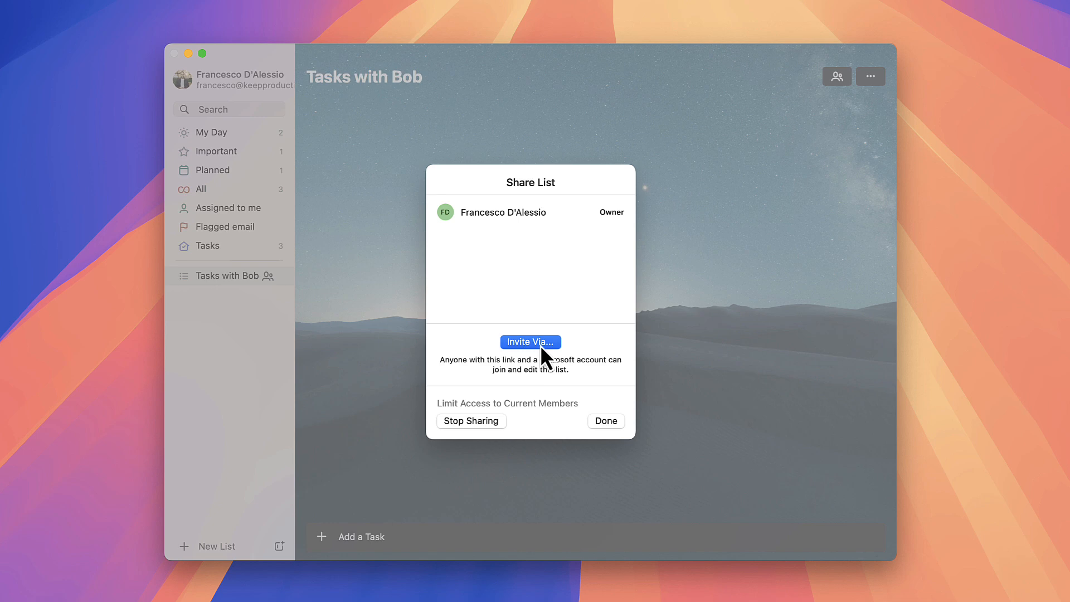
{"action": "mouse_move", "coordinate": [453, 433]}
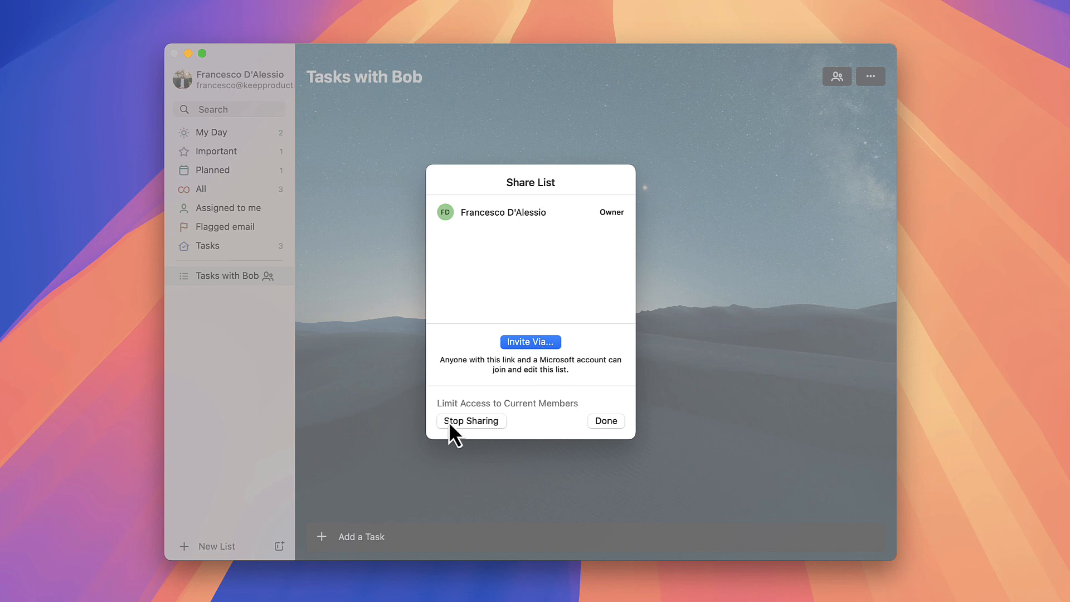
{"action": "mouse_move", "coordinate": [605, 420]}
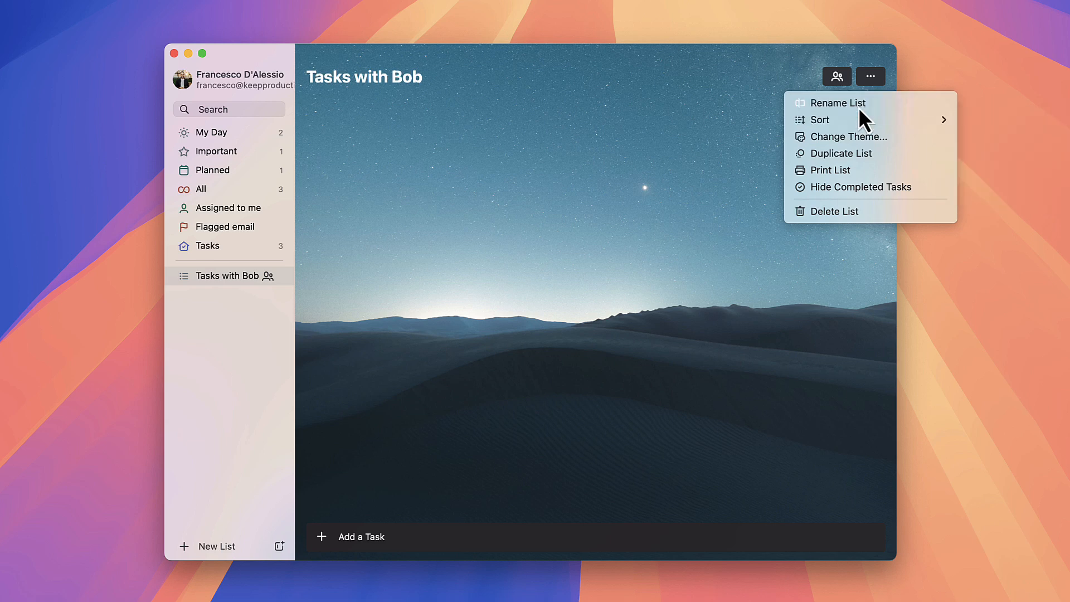
- Choose Change Theme for Tasks with Bob to replace the night desert with a beach photo
{"action": "left_click", "coordinate": [890, 126]}
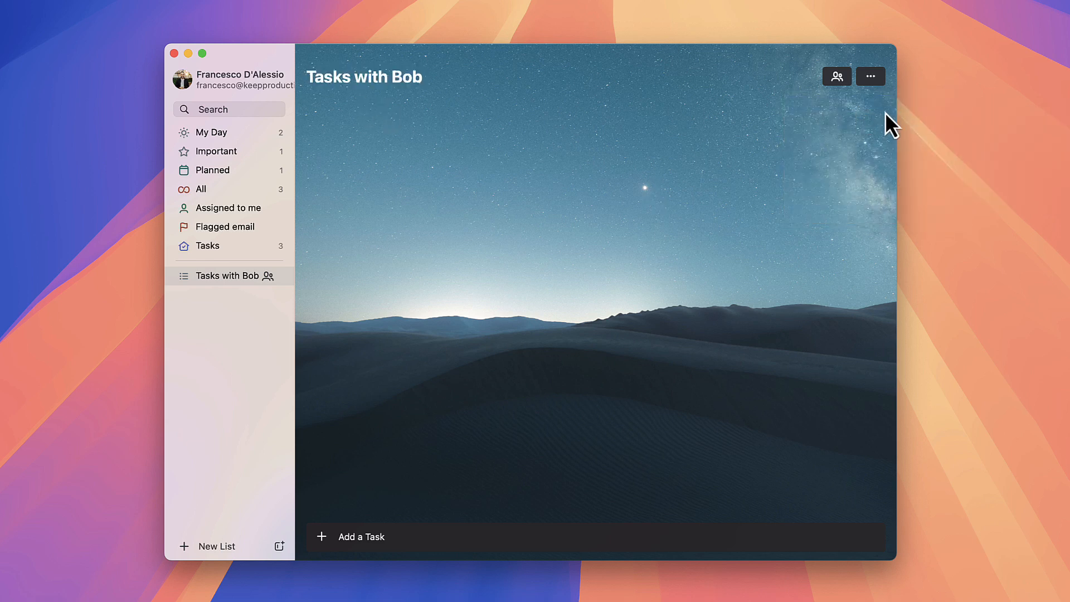
{"action": "left_click", "coordinate": [869, 76]}
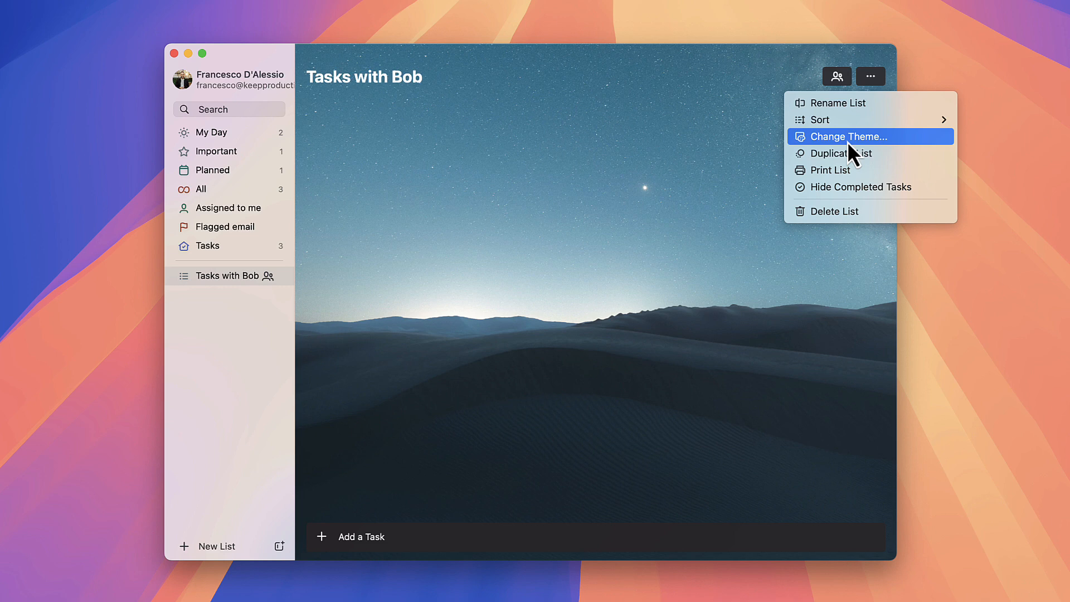
{"action": "left_click", "coordinate": [844, 136]}
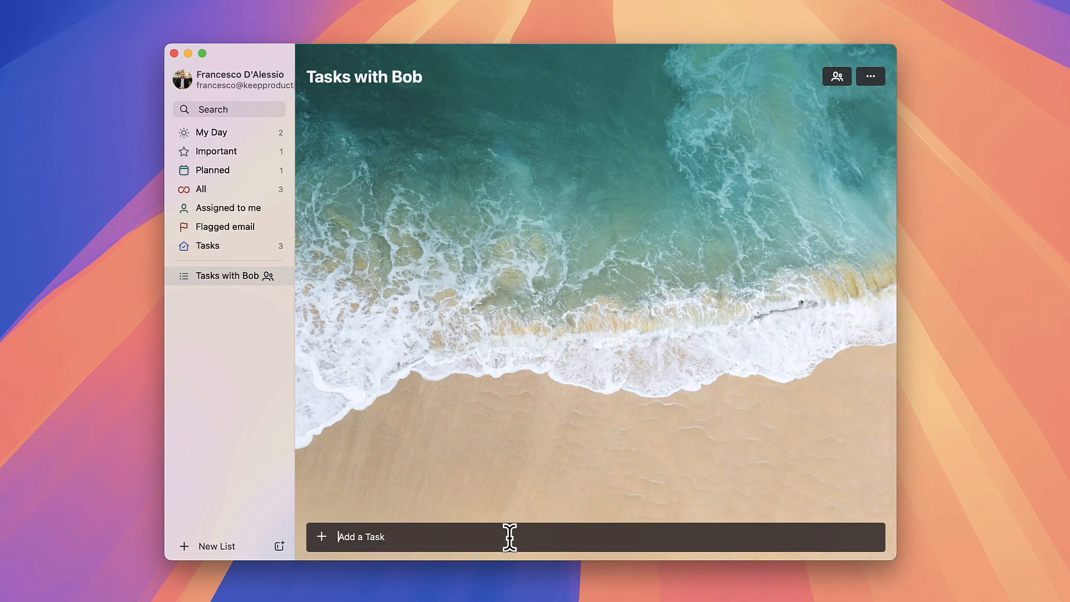
- Create a task named TASK in Tasks with Bob, assign it to myself and add it to My Day
{"action": "type", "text": "TASK"}
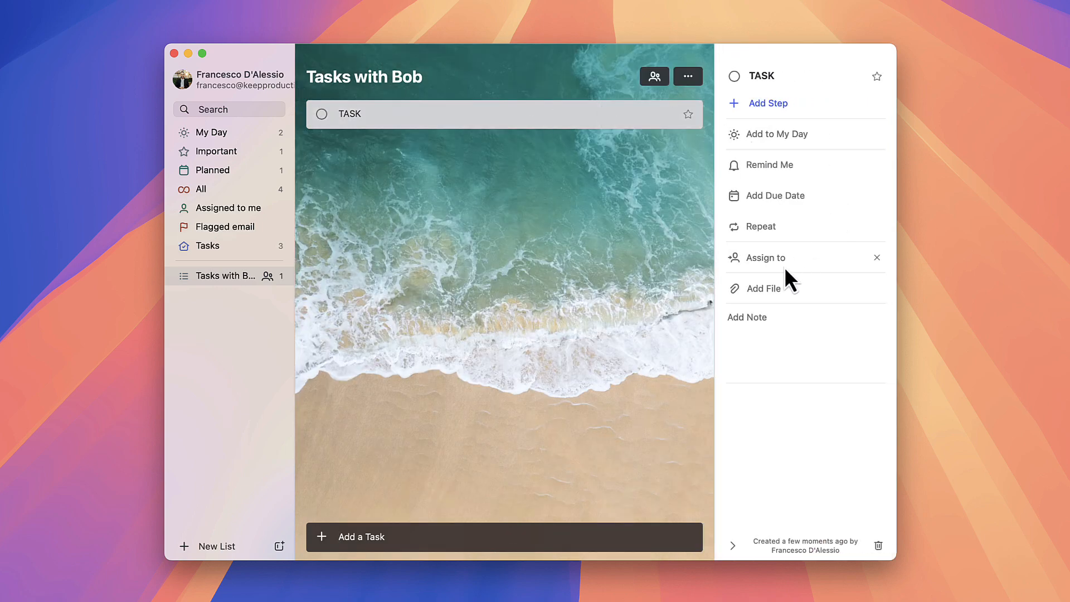
{"action": "left_click", "coordinate": [764, 257]}
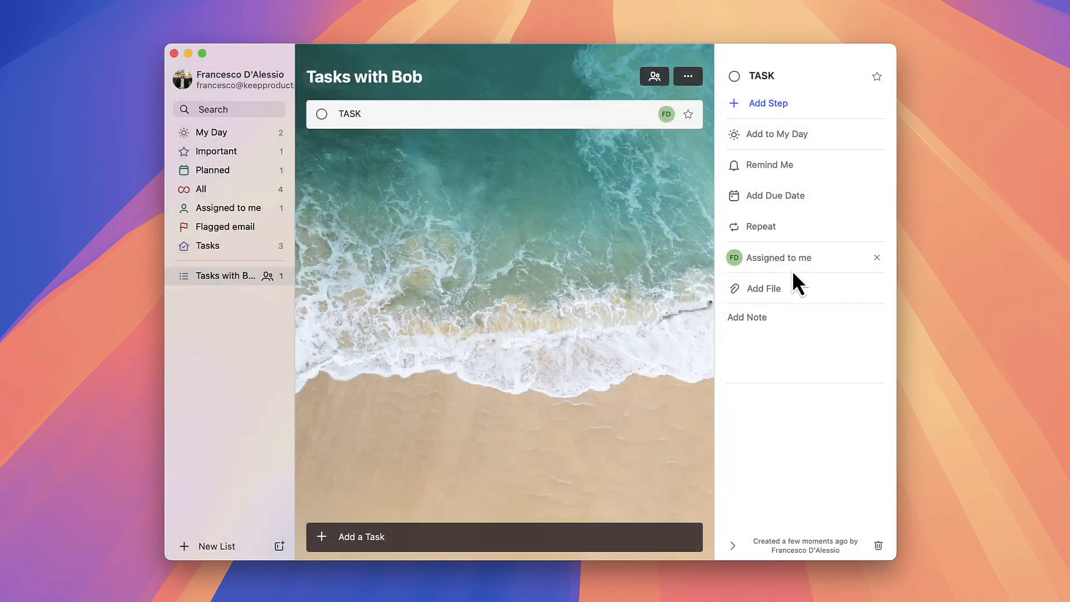
{"action": "left_click", "coordinate": [776, 134]}
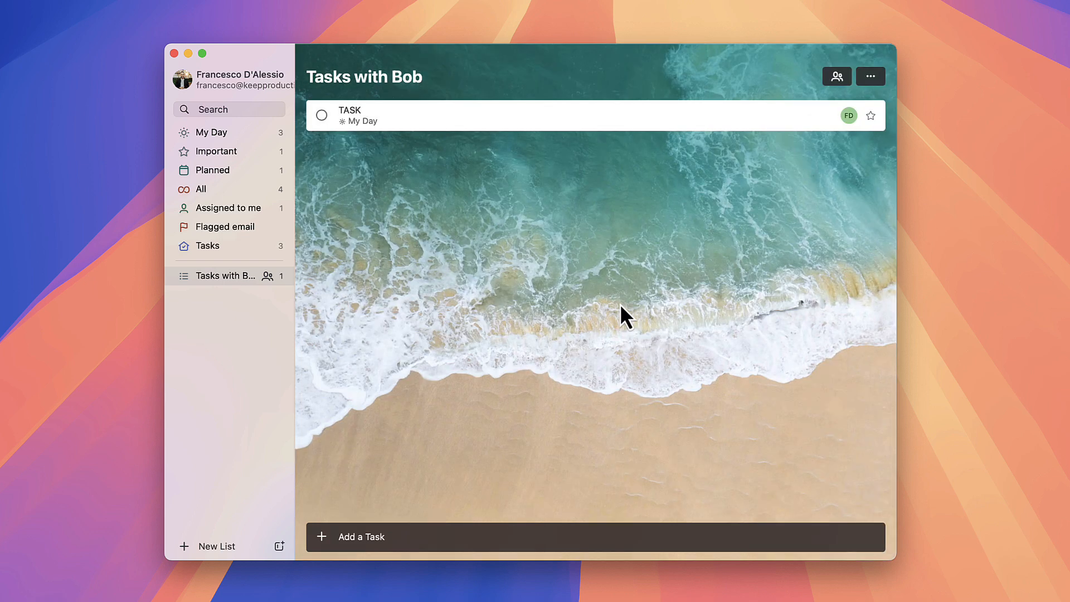
{"action": "left_click", "coordinate": [869, 75]}
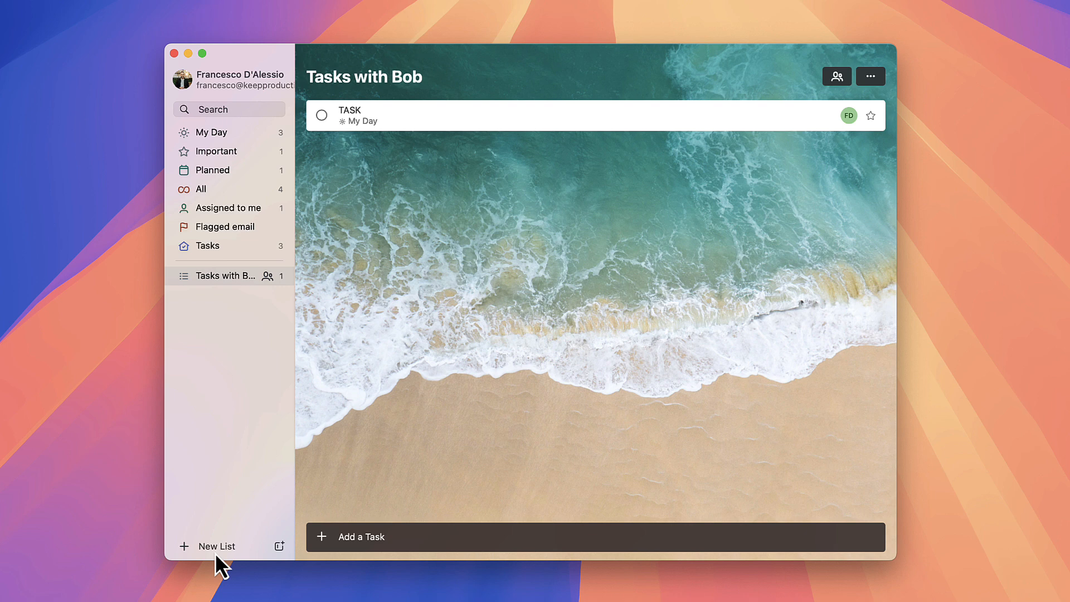
- Add an Untitled list and a group named 'Grou' holding Tasks with Bob, then reach the account menu
{"action": "left_click", "coordinate": [215, 546]}
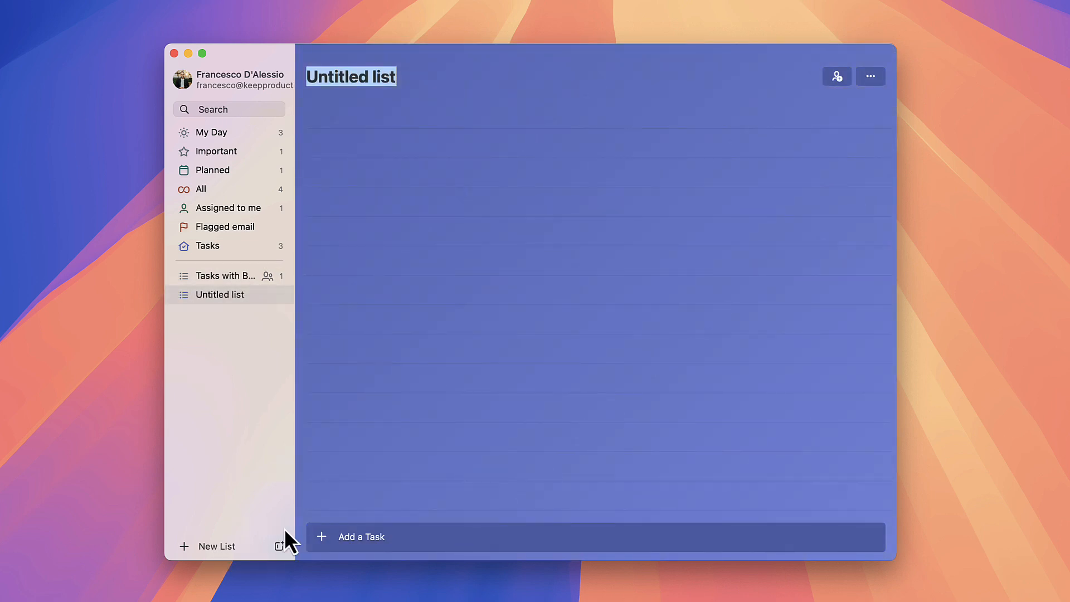
{"action": "left_click", "coordinate": [279, 546]}
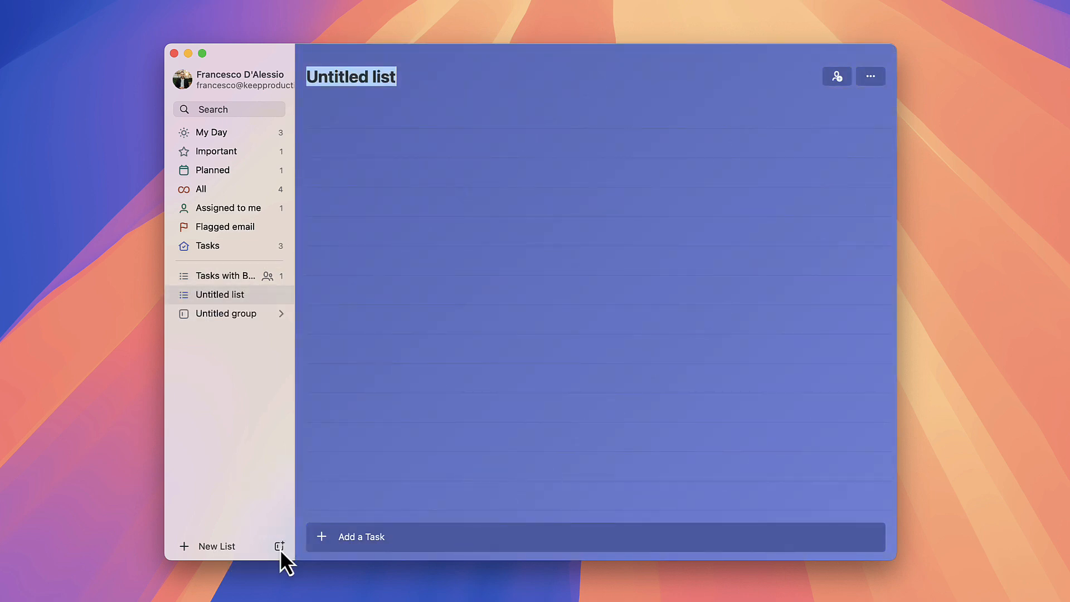
{"action": "double_click", "coordinate": [225, 313]}
{"action": "type", "text": "Grou"}
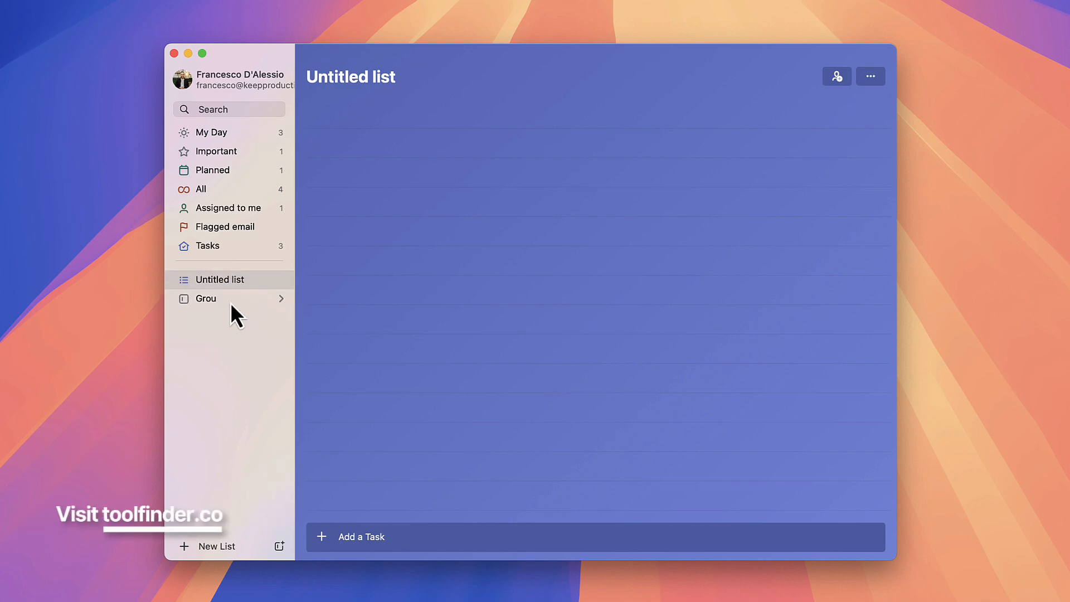
{"action": "left_click", "coordinate": [225, 313]}
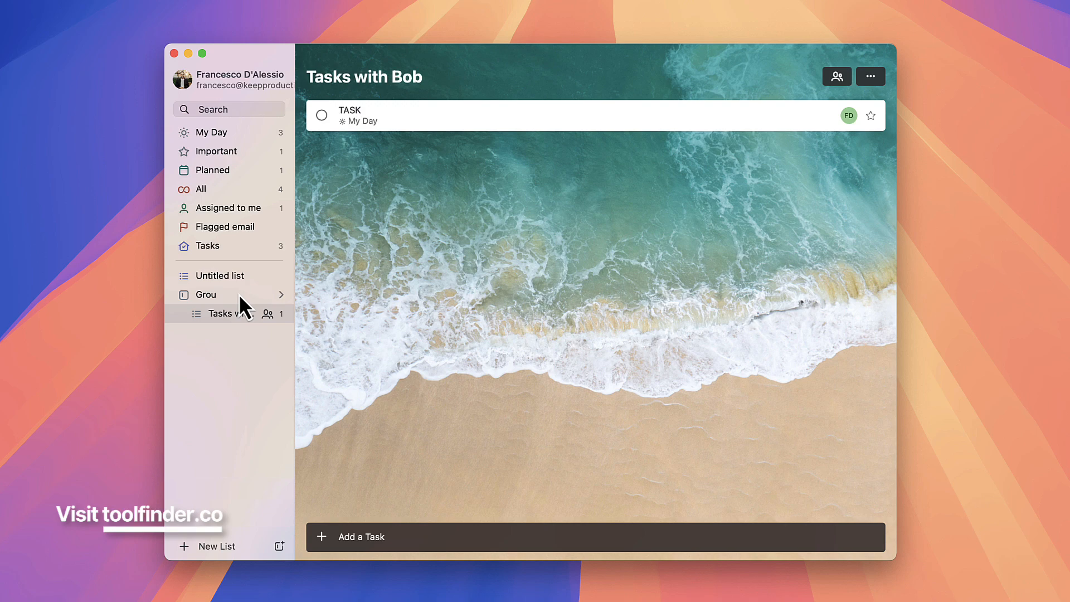
{"action": "left_click", "coordinate": [211, 131]}
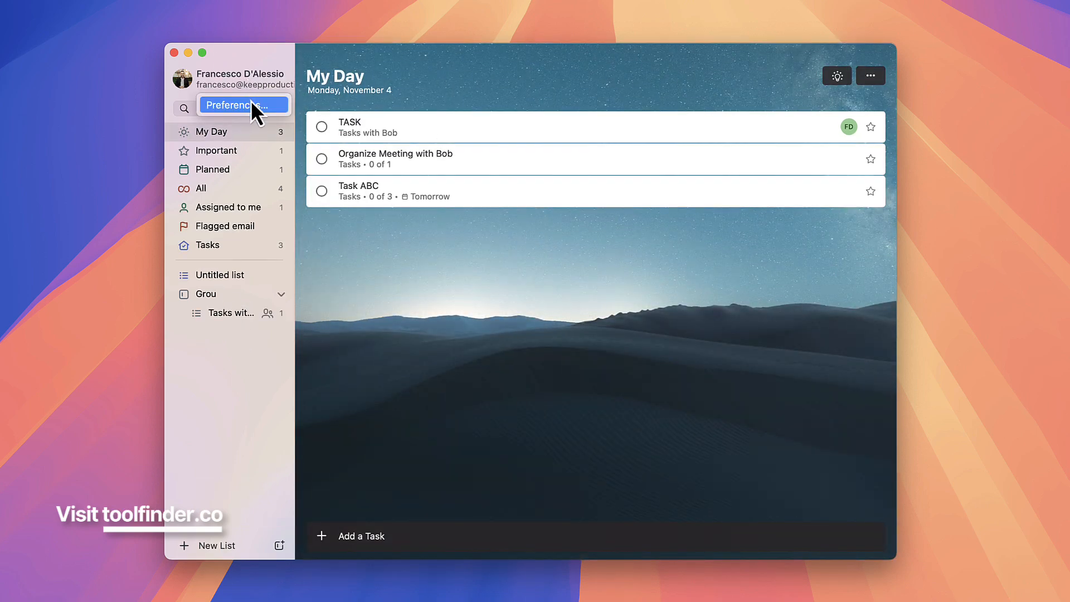
- In Preferences > Lists, enable the Assigned to me and Completed smart lists, then review General
{"action": "left_click", "coordinate": [244, 105]}
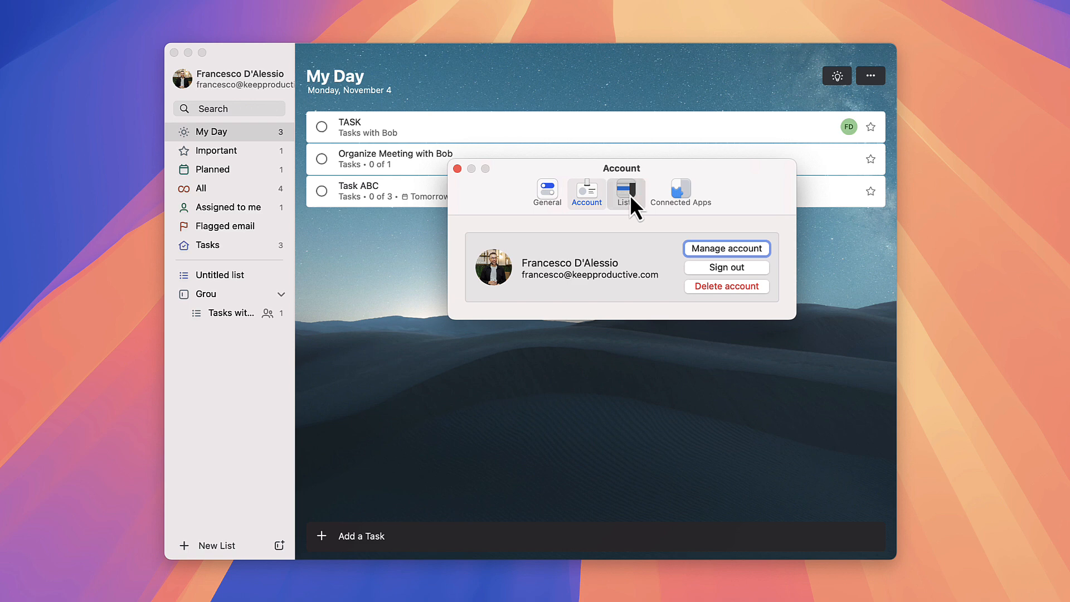
{"action": "left_click", "coordinate": [619, 191]}
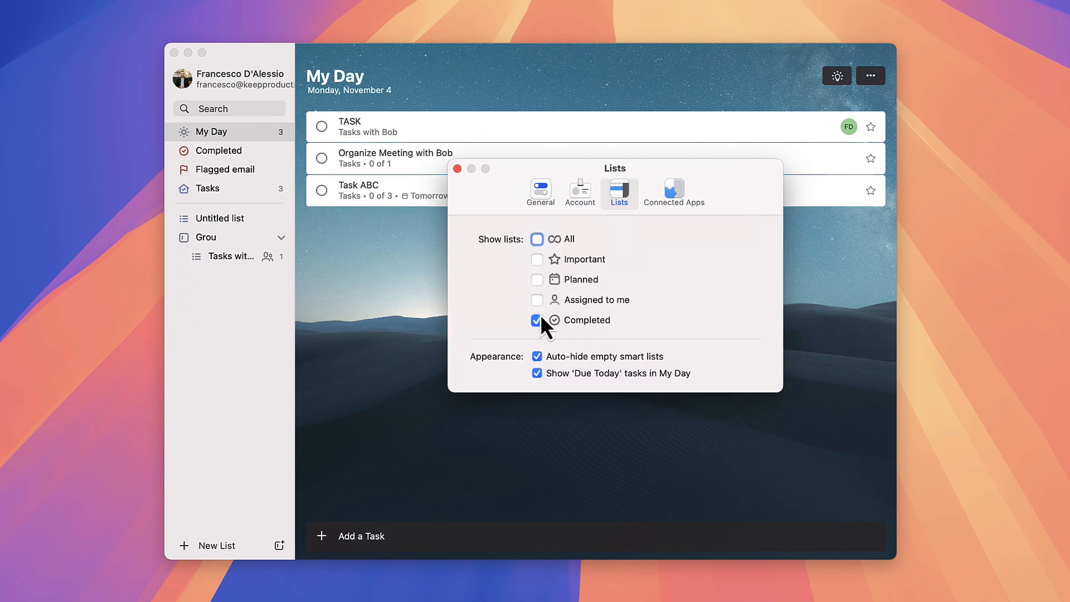
{"action": "left_click", "coordinate": [537, 300]}
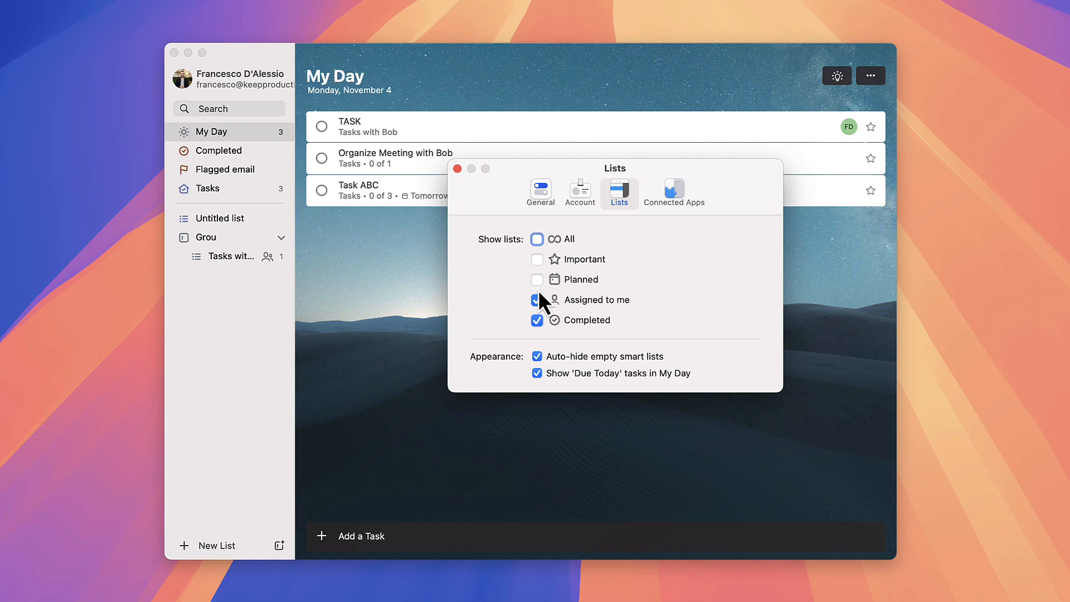
{"action": "left_click", "coordinate": [672, 192]}
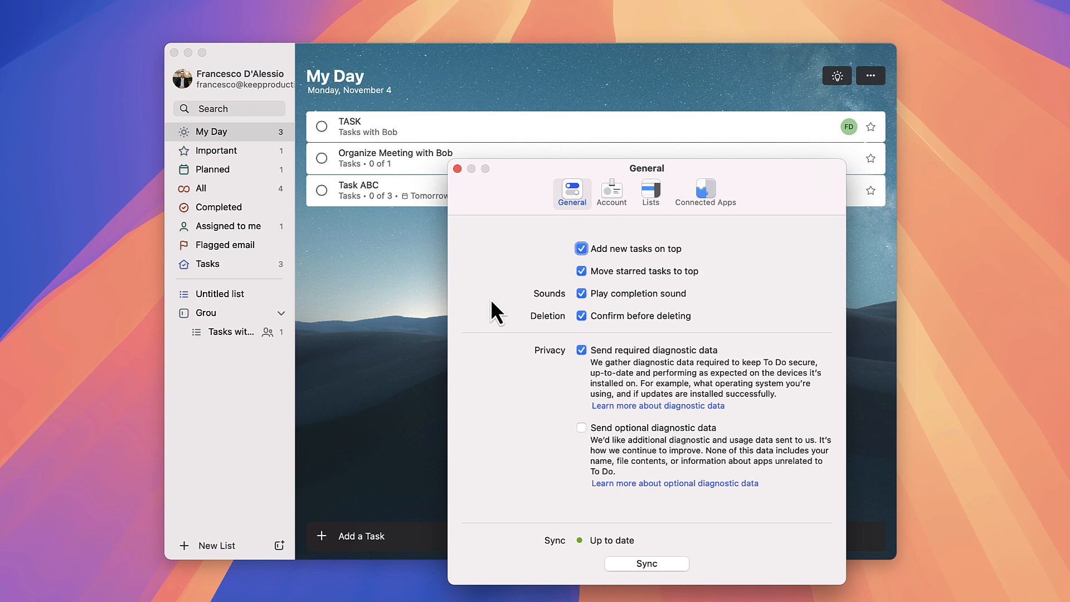
{"action": "left_click", "coordinate": [457, 168]}
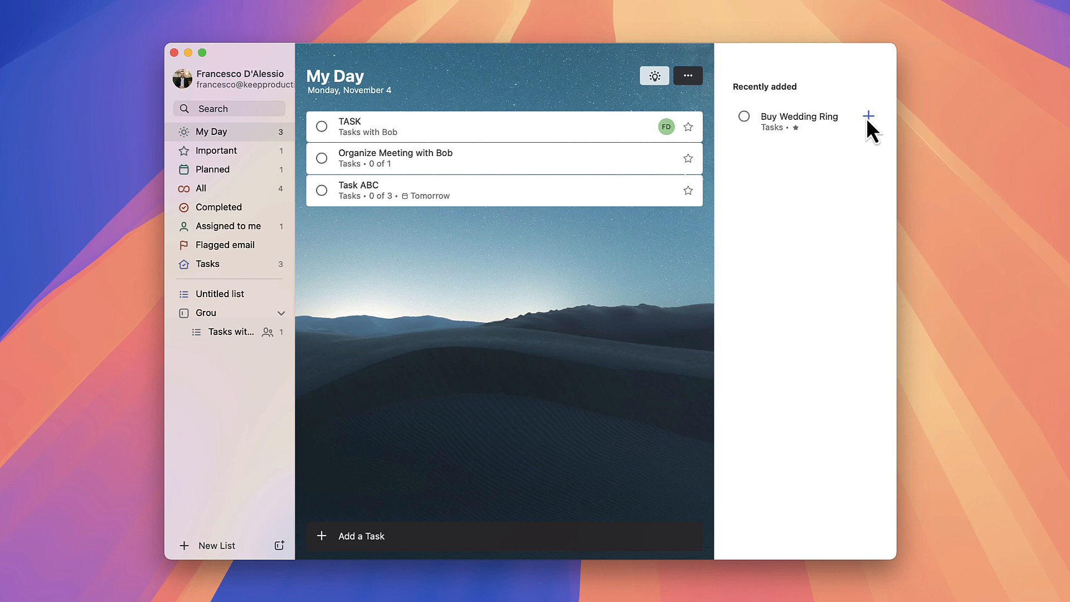
{"action": "mouse_move", "coordinate": [868, 116]}
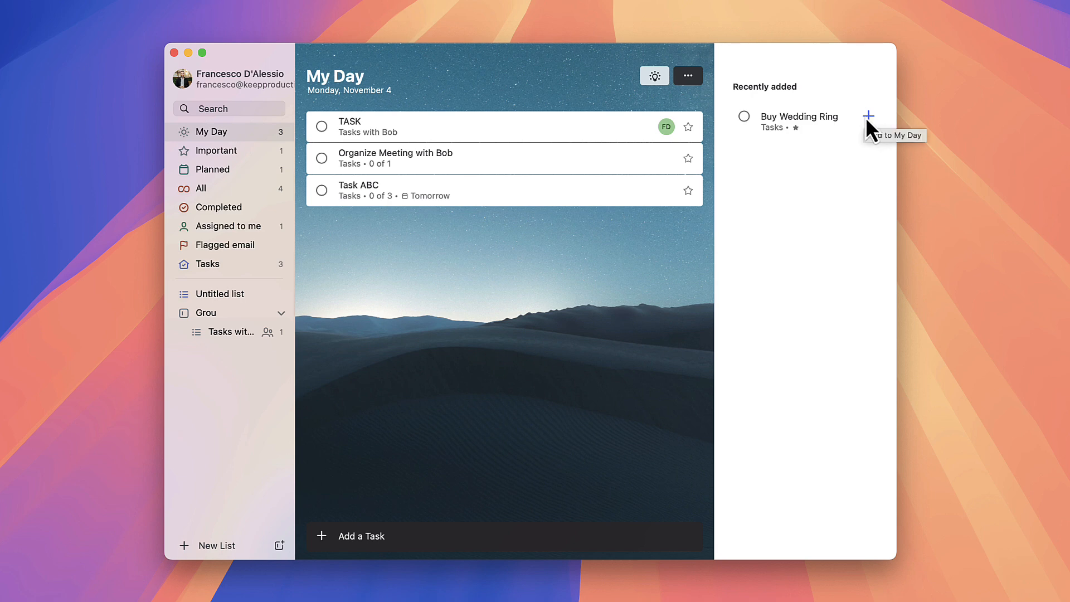
{"action": "mouse_move", "coordinate": [874, 129]}
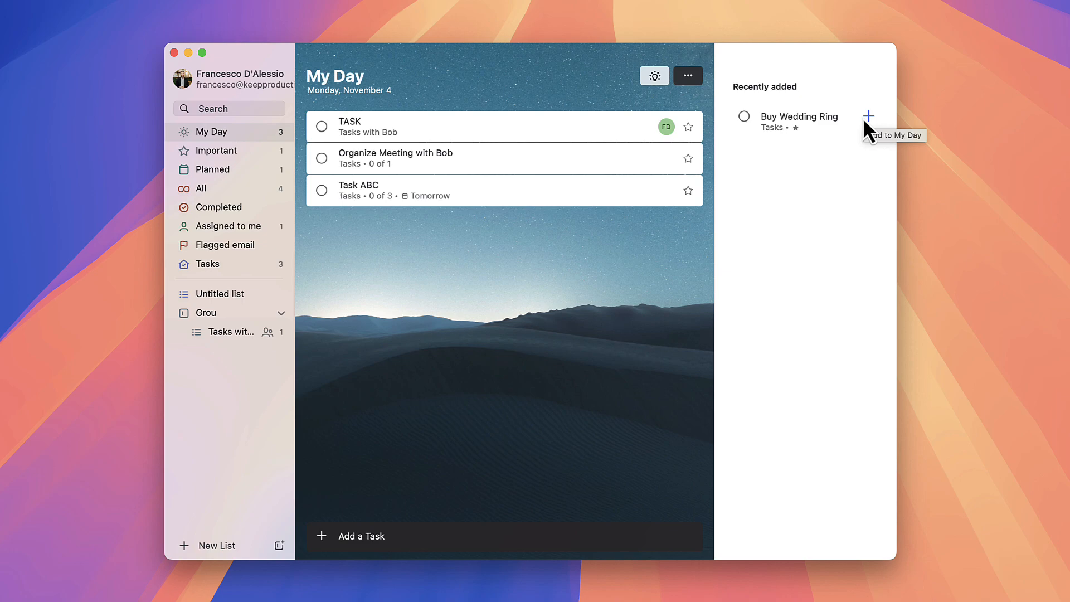
{"action": "left_click", "coordinate": [212, 170]}
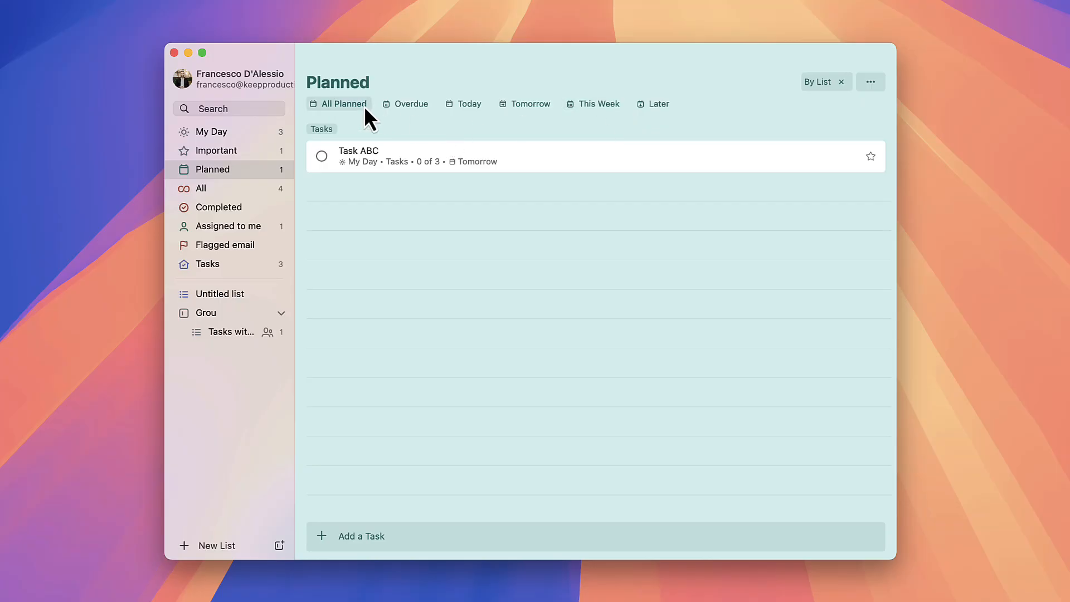
{"action": "left_click", "coordinate": [411, 104]}
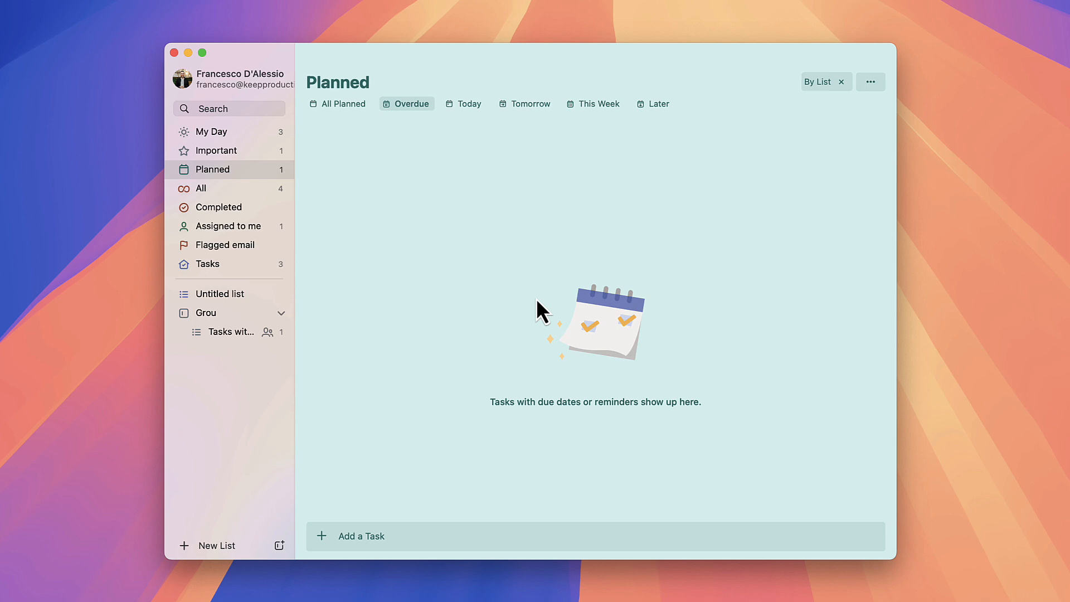
{"action": "left_click", "coordinate": [211, 131]}
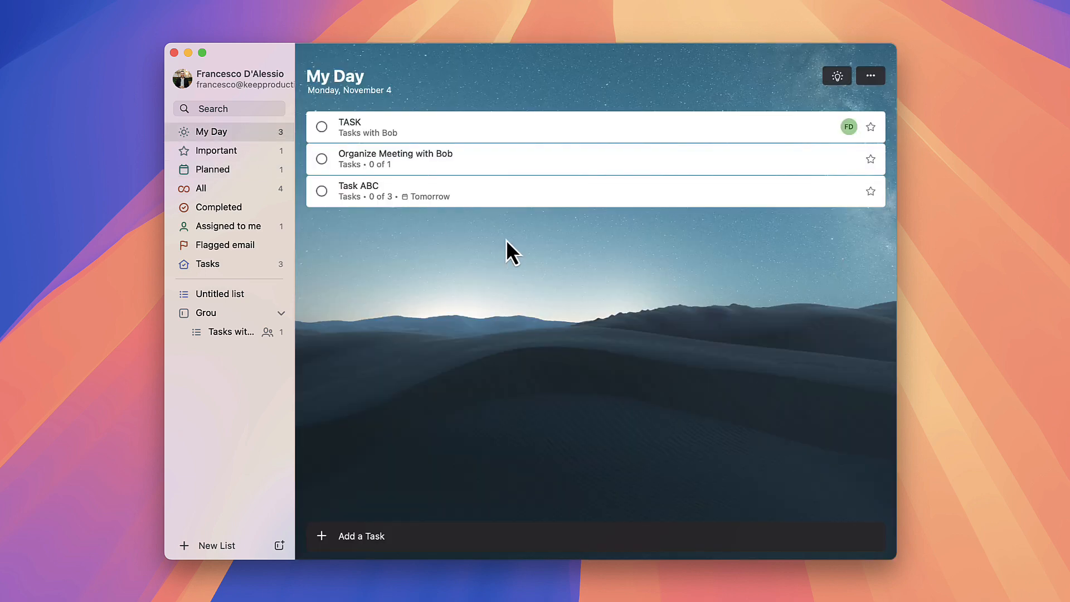
{"action": "mouse_move", "coordinate": [609, 454]}
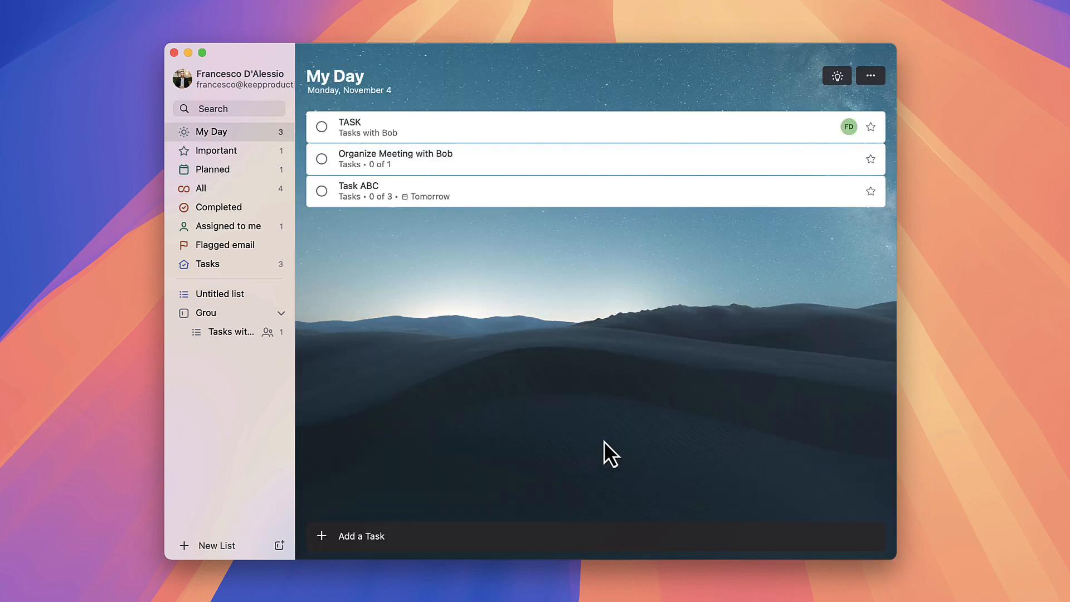
{"action": "mouse_move", "coordinate": [570, 443]}
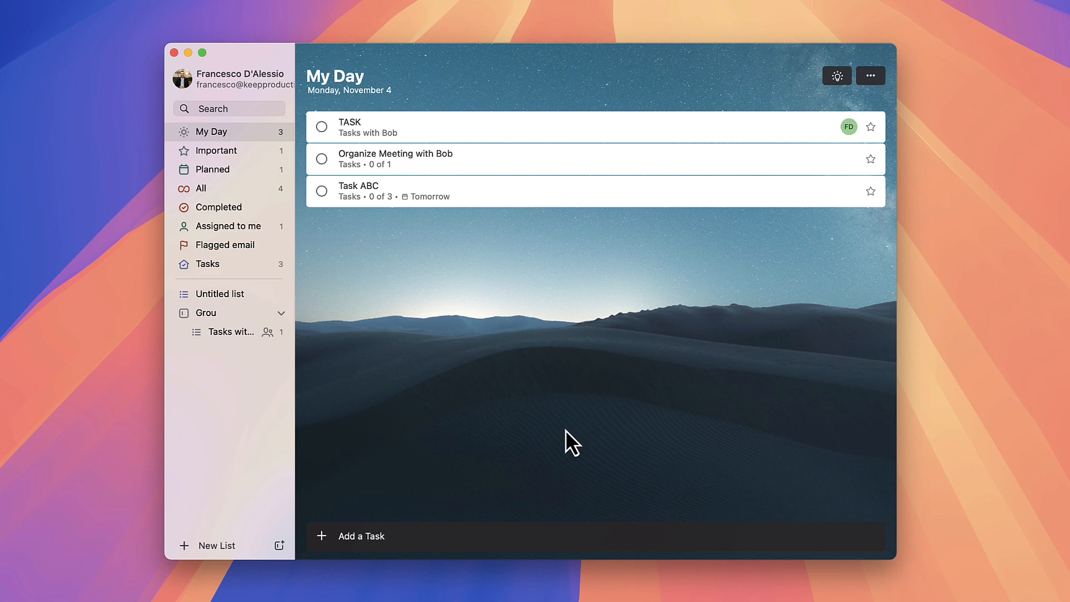
{"action": "mouse_move", "coordinate": [646, 400]}
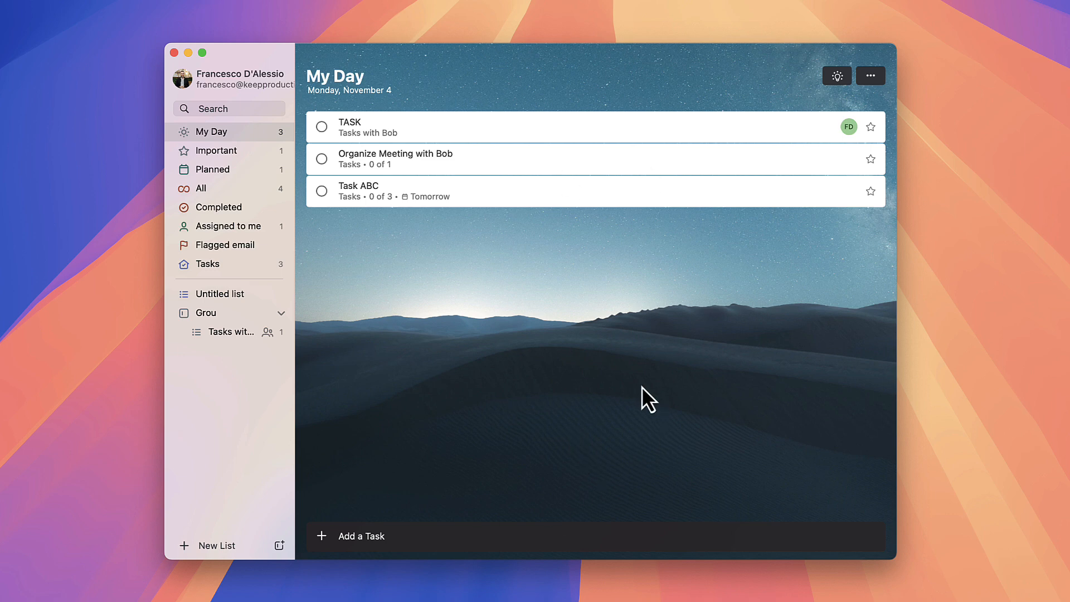
{"action": "mouse_move", "coordinate": [445, 297]}
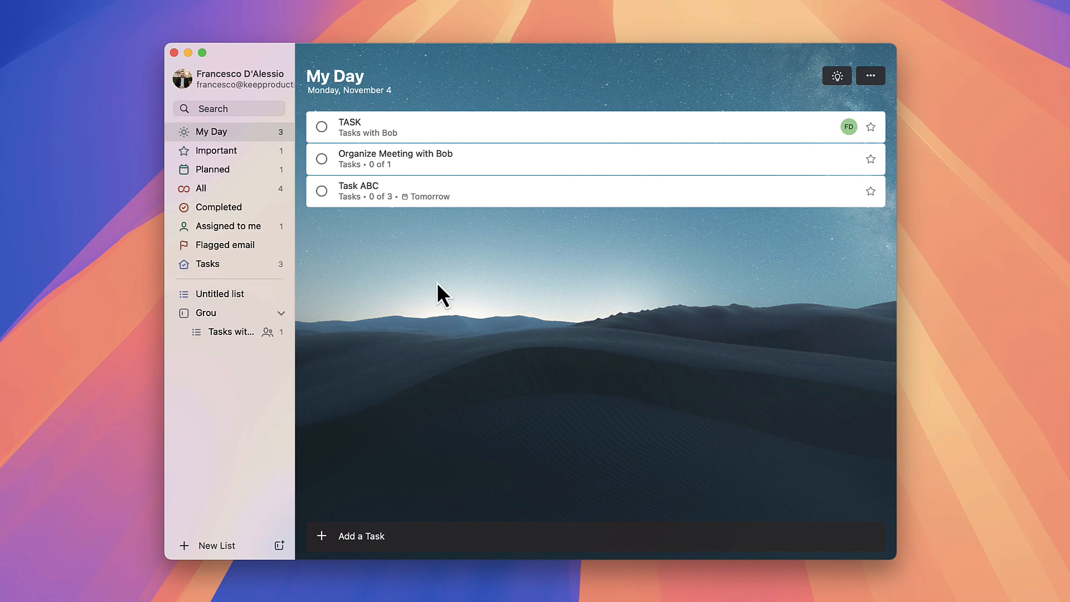
{"action": "mouse_move", "coordinate": [806, 426]}
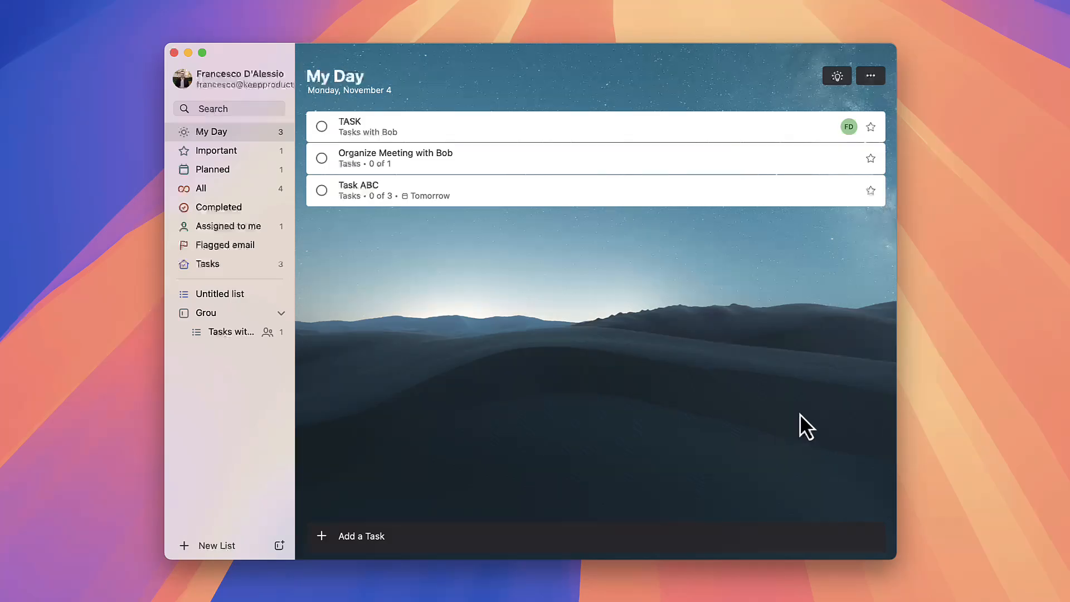
{"action": "mouse_move", "coordinate": [823, 407]}
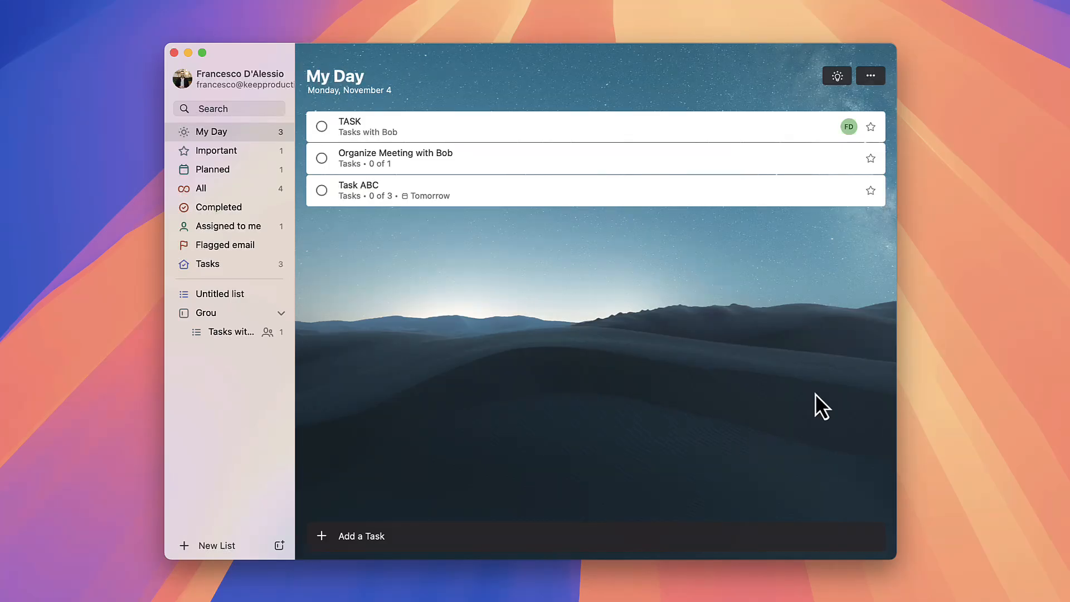